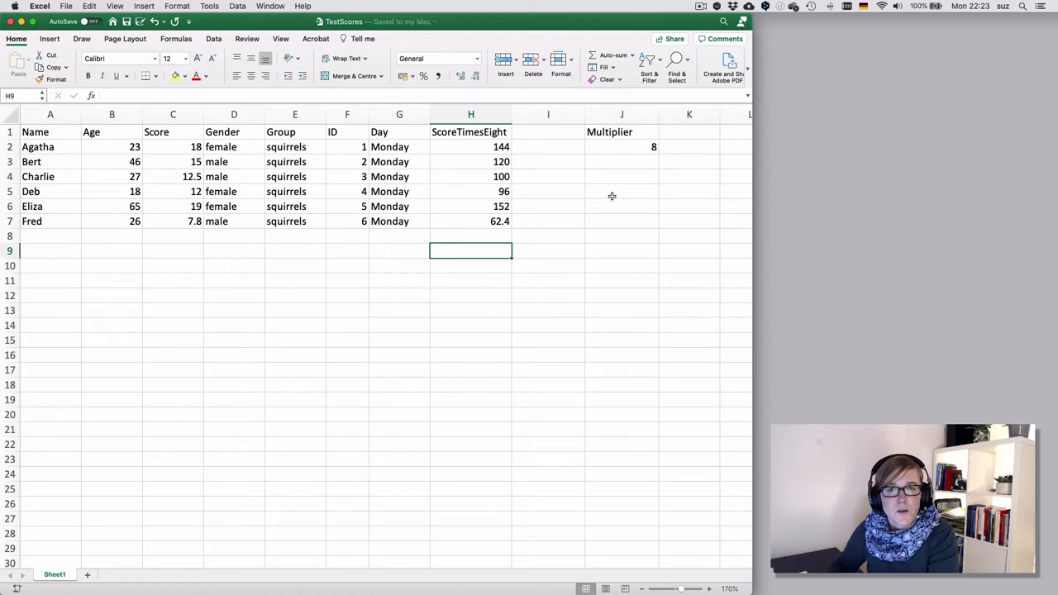
# Clear the ScoreTimesEight and Multiplier cells in columns H to J
pyautogui.moveTo(469, 131); pyautogui.dragTo(623, 214)
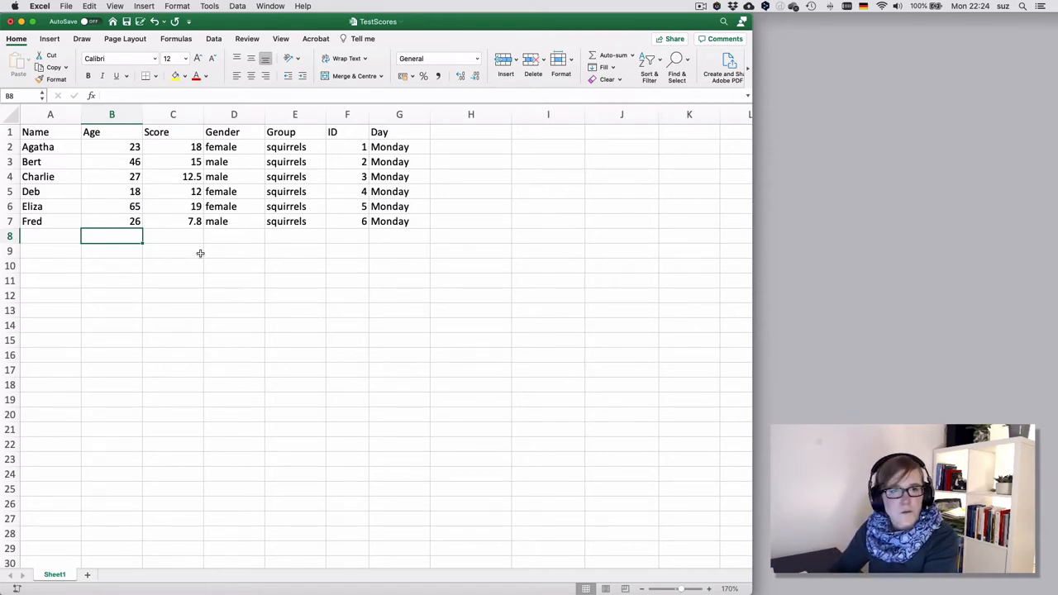
# Browse the AutoSum summary functions (Average, Count Numbers) for ages B2:B7, then select B8
pyautogui.moveTo(111, 147); pyautogui.dragTo(111, 220)
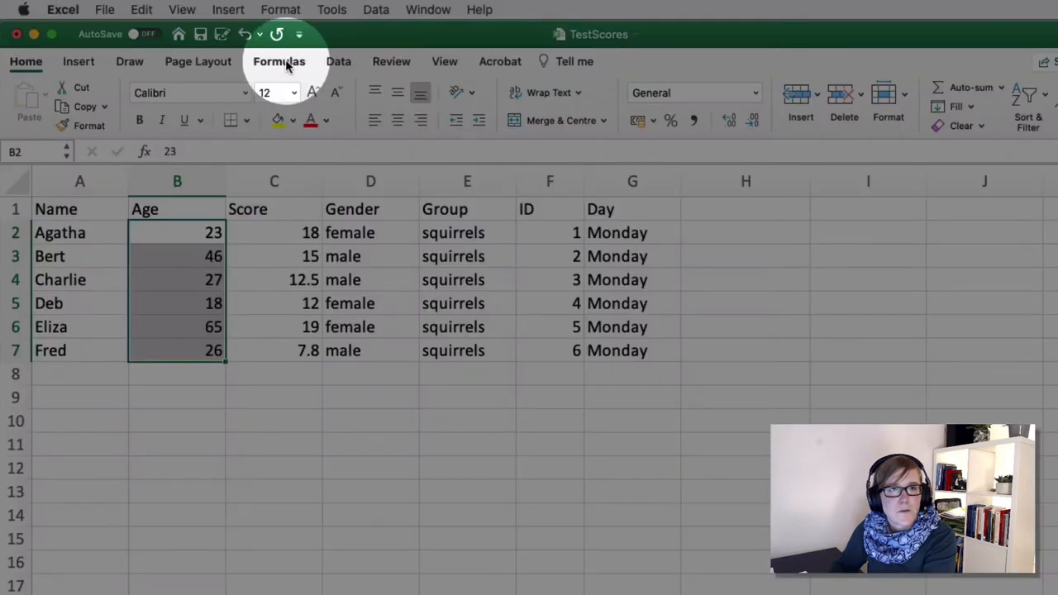
pyautogui.click(278, 61)
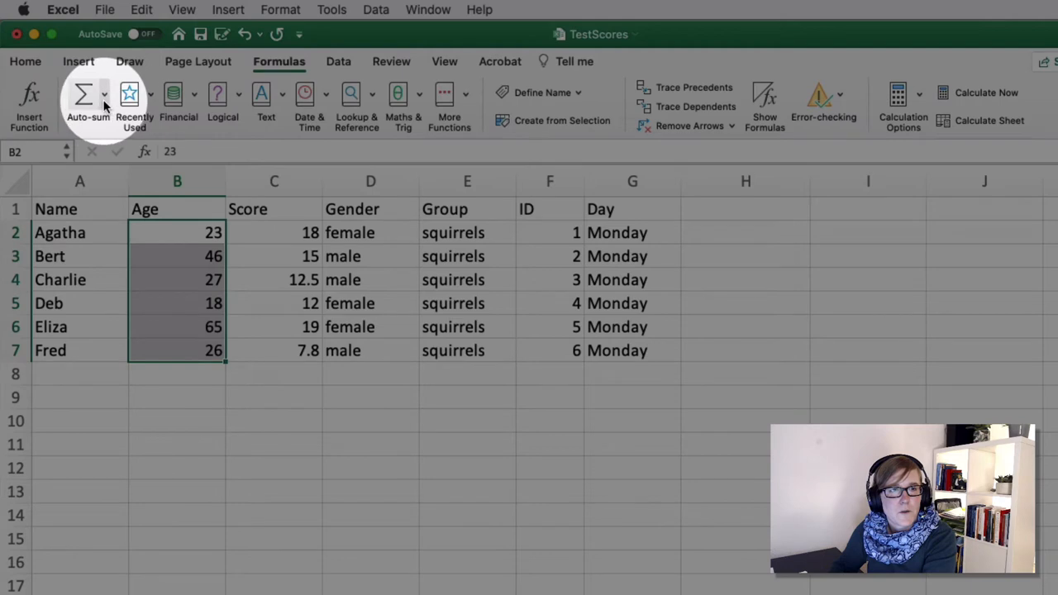
pyautogui.click(83, 93)
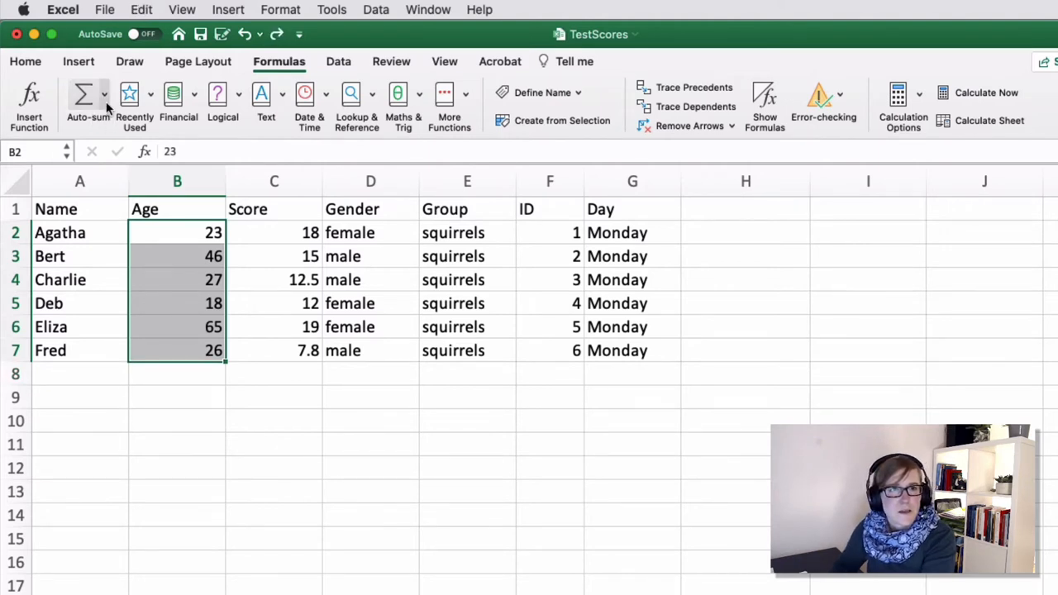
pyautogui.click(103, 94)
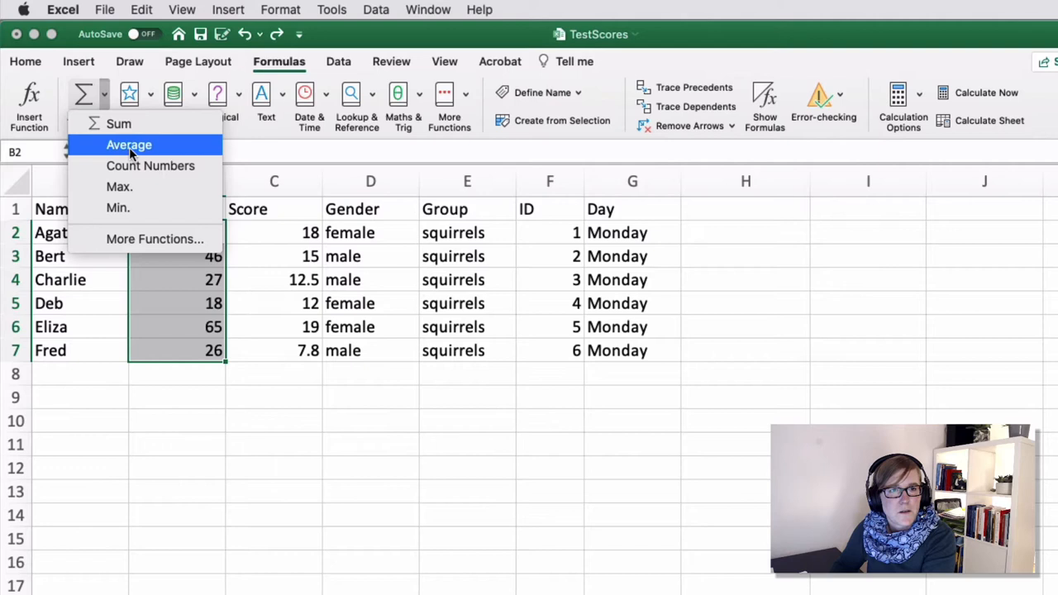
pyautogui.click(129, 145)
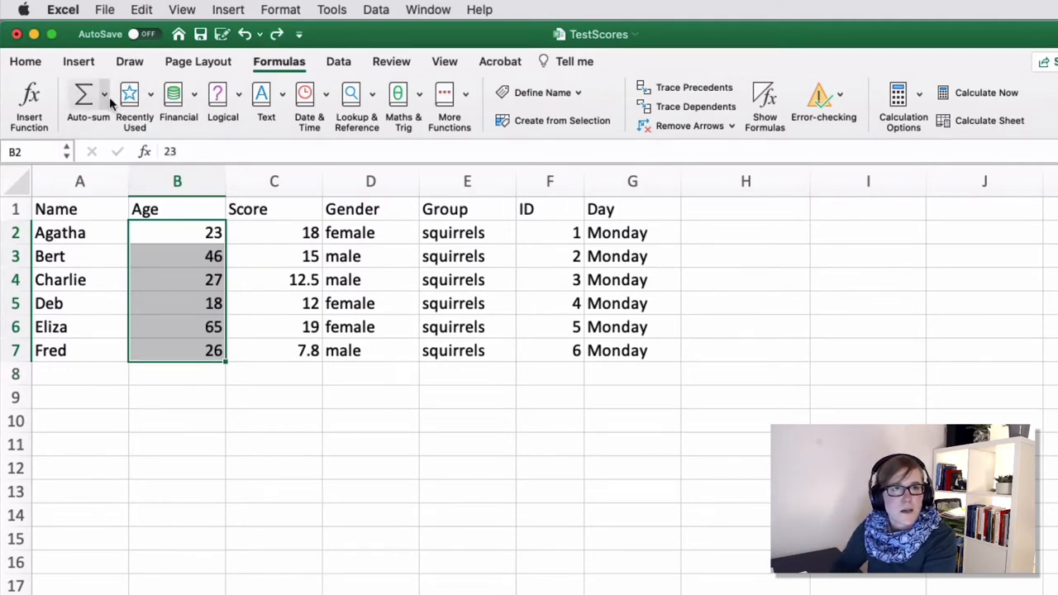
pyautogui.click(104, 93)
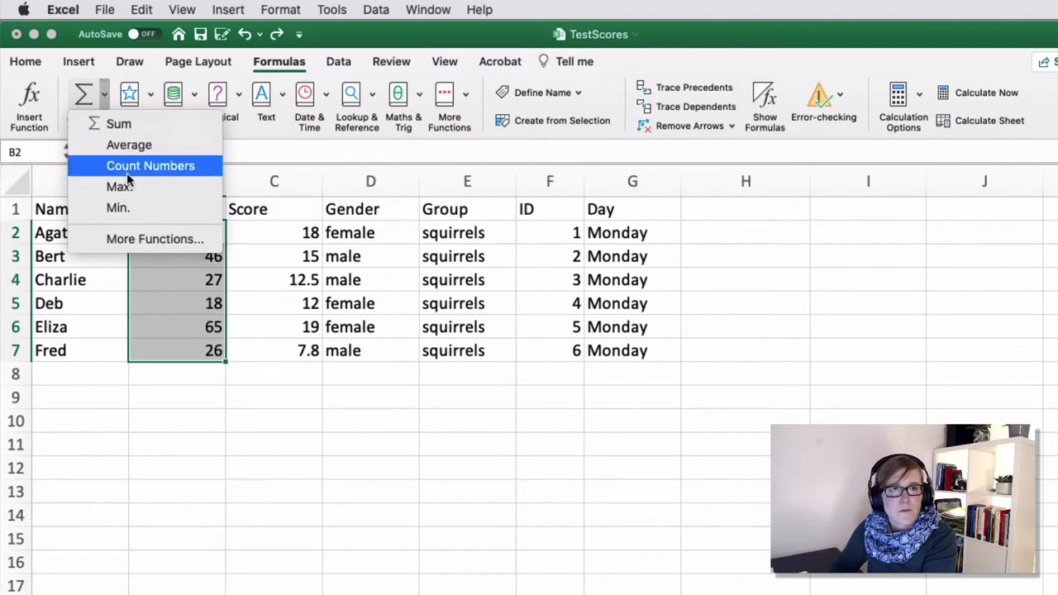
pyautogui.click(150, 165)
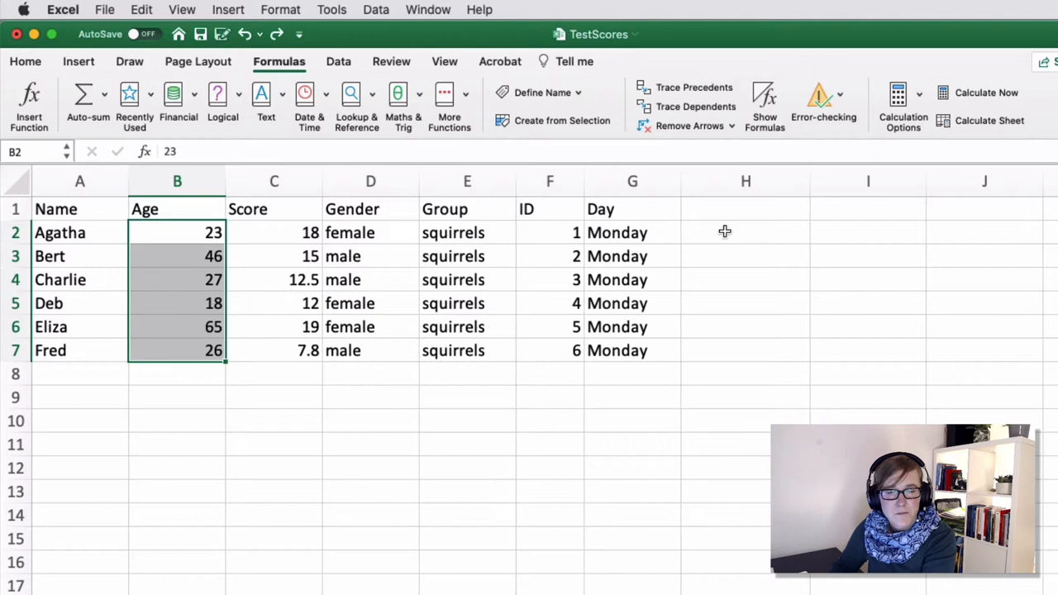
pyautogui.click(177, 374)
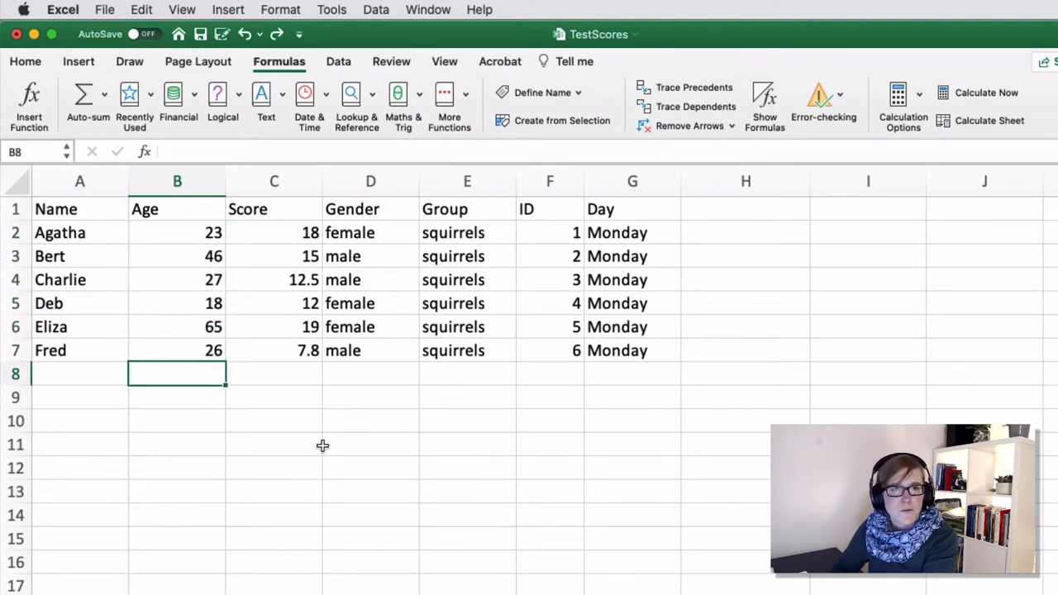
# Enter =SUM(B2,B3,B4,B5) in B8 to total the first four ages as 114
pyautogui.write('=')
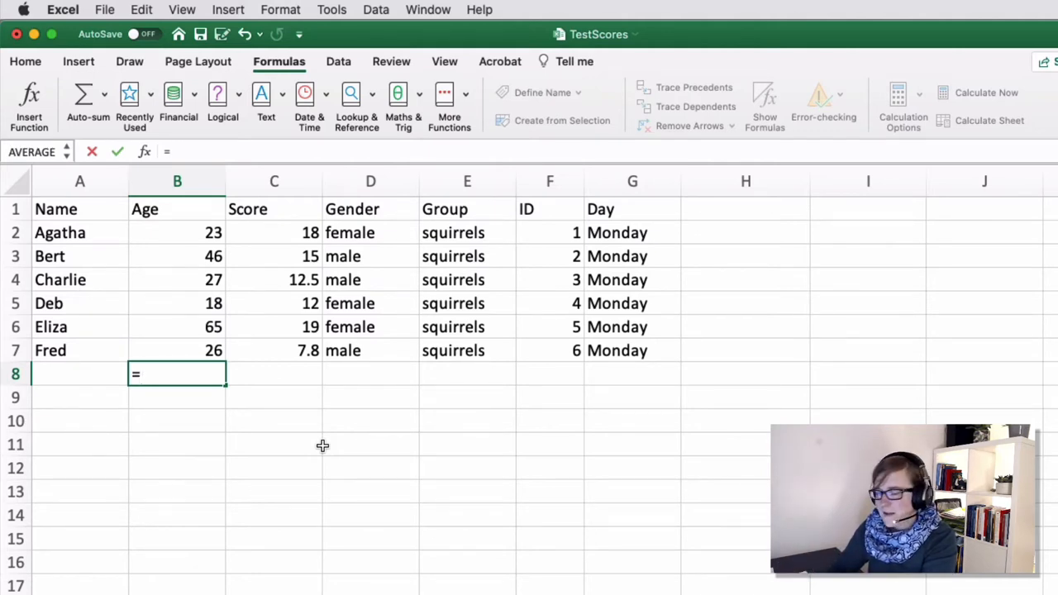
pyautogui.write('SUM')
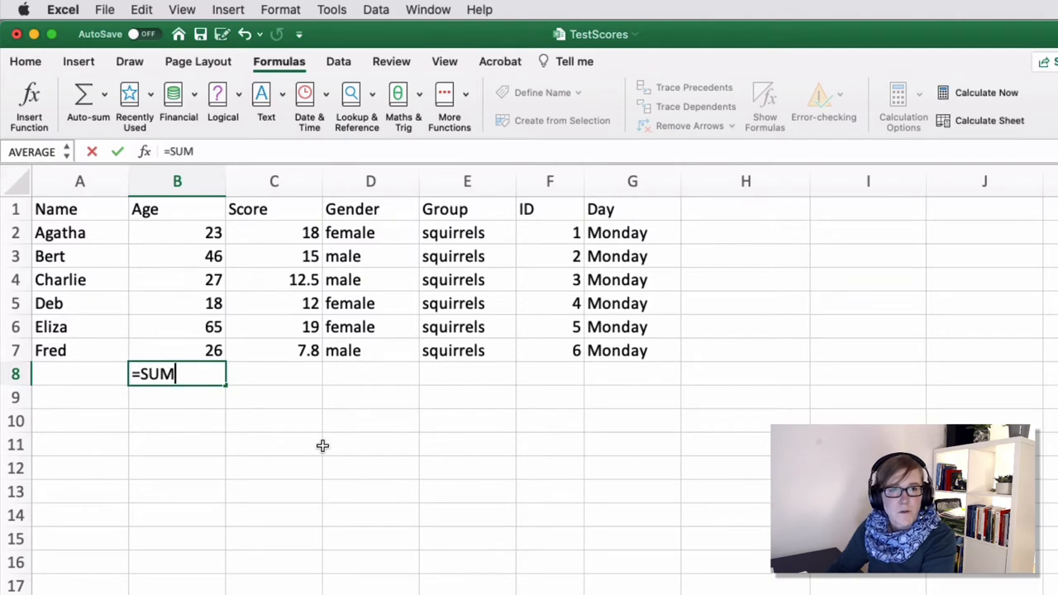
pyautogui.write('(')
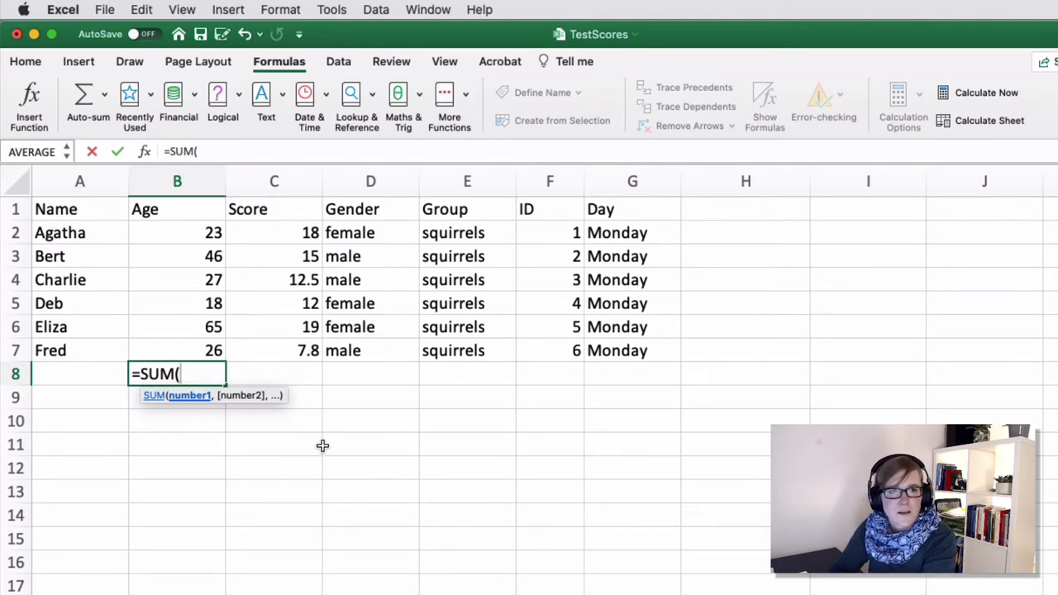
pyautogui.write('B2,B')
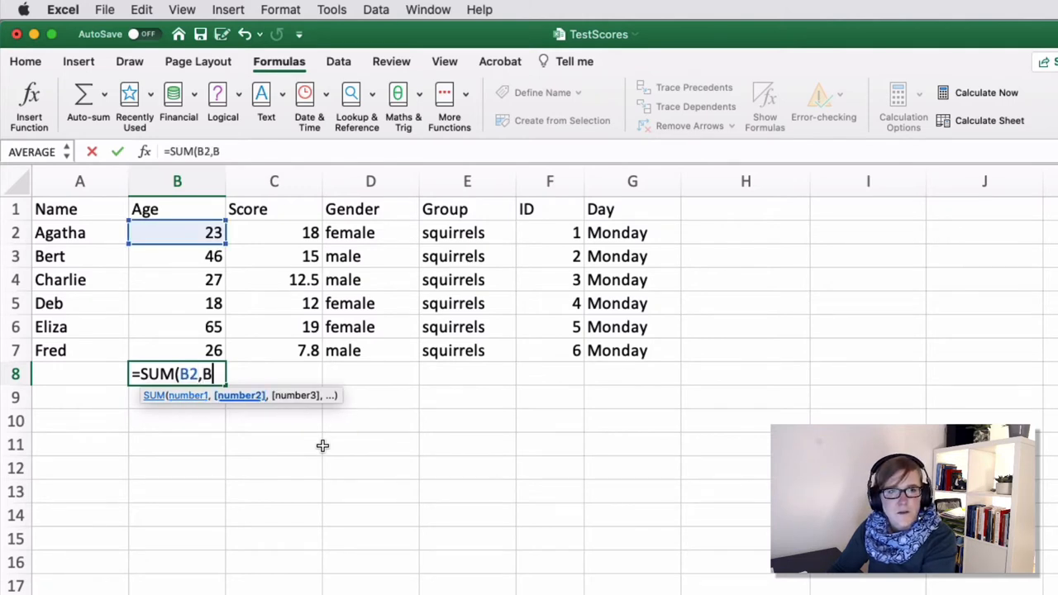
pyautogui.click(177, 255)
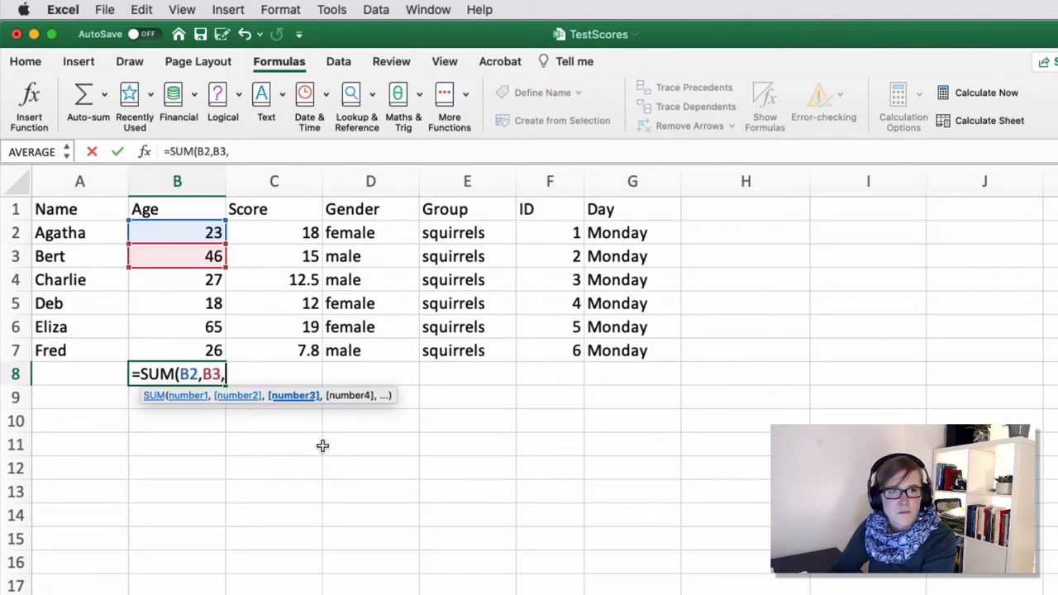
pyautogui.click(177, 280)
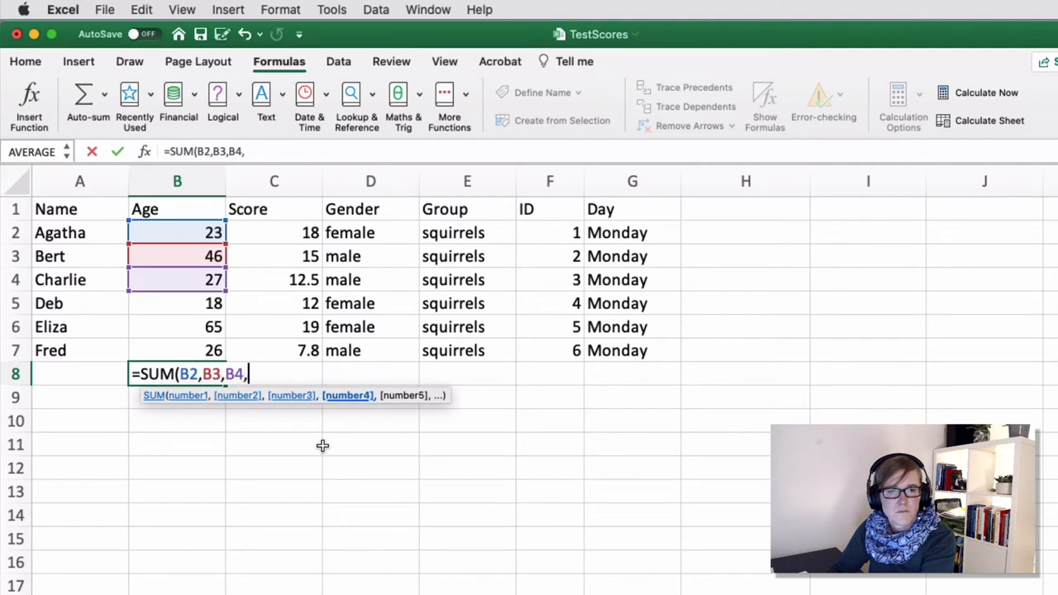
pyautogui.write('B')
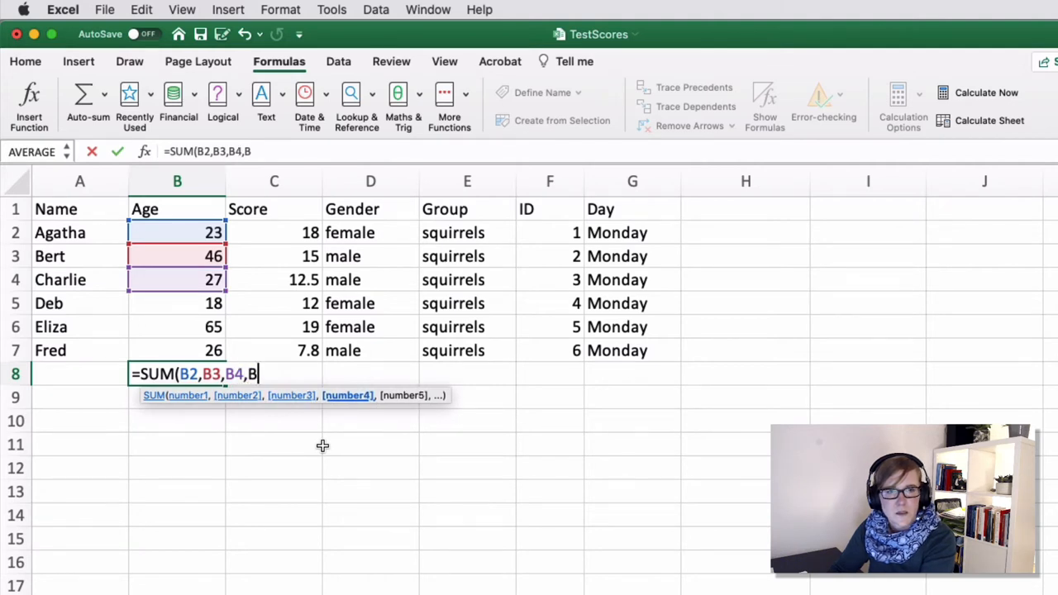
pyautogui.click(177, 303)
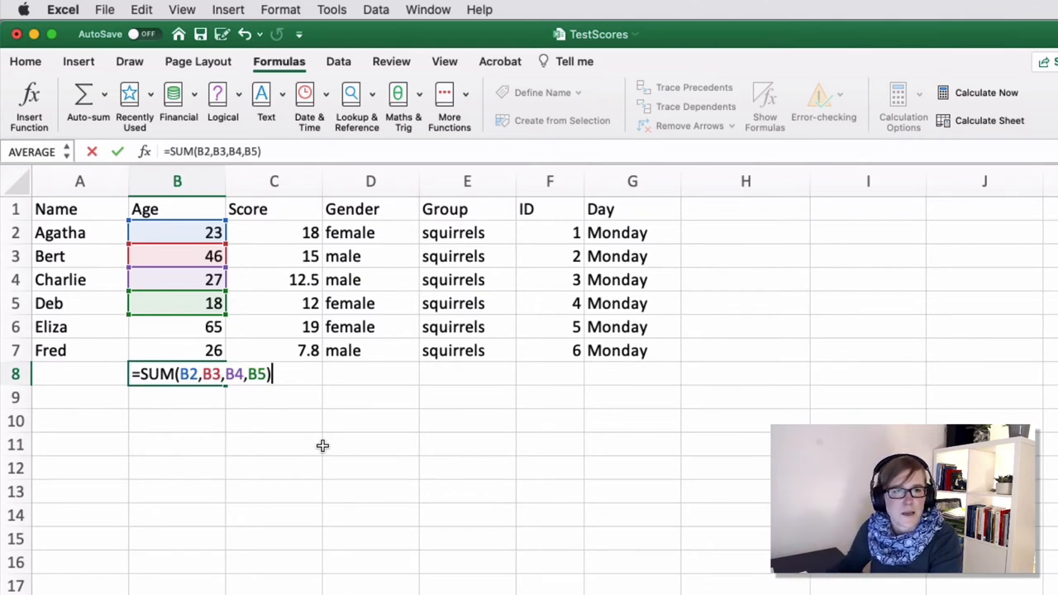
pyautogui.press('Enter')
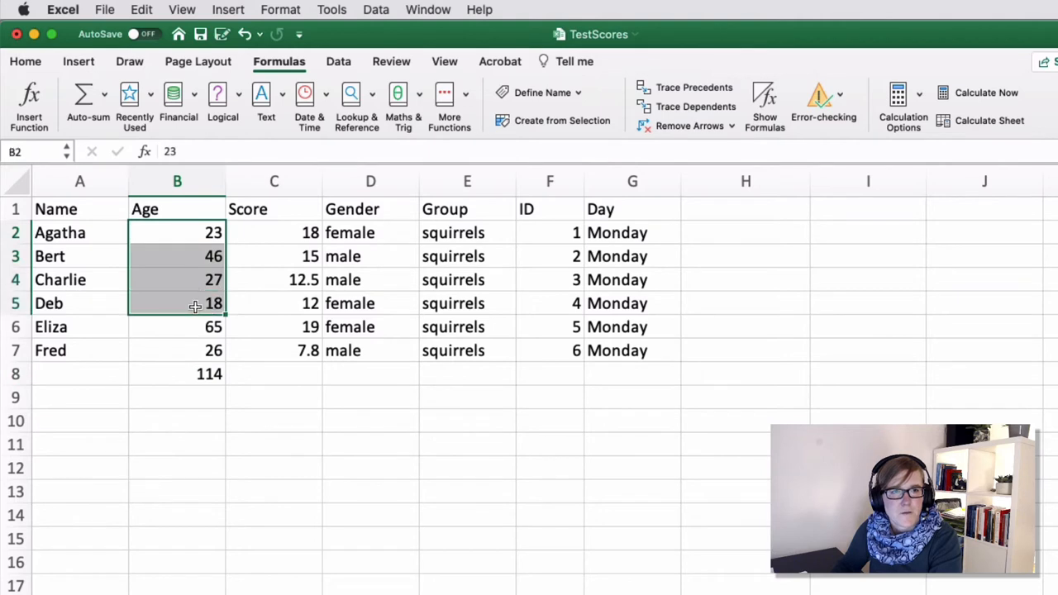
# Rewrite B8 as =SUM(B2:B7), totalling all six ages to 205
pyautogui.click(177, 374)
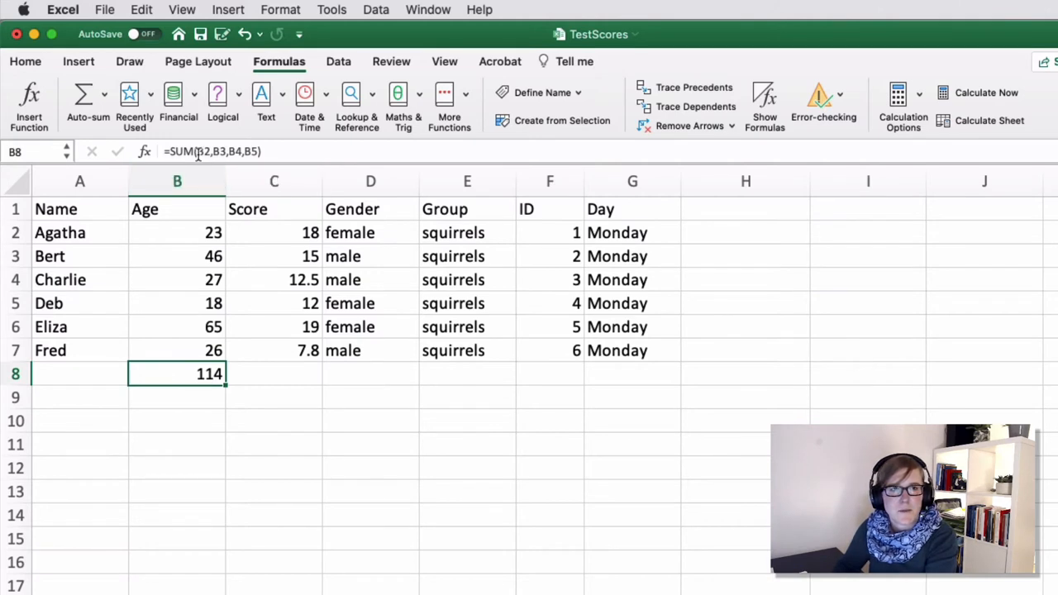
pyautogui.moveTo(207, 151)
pyautogui.write('=SUM(')
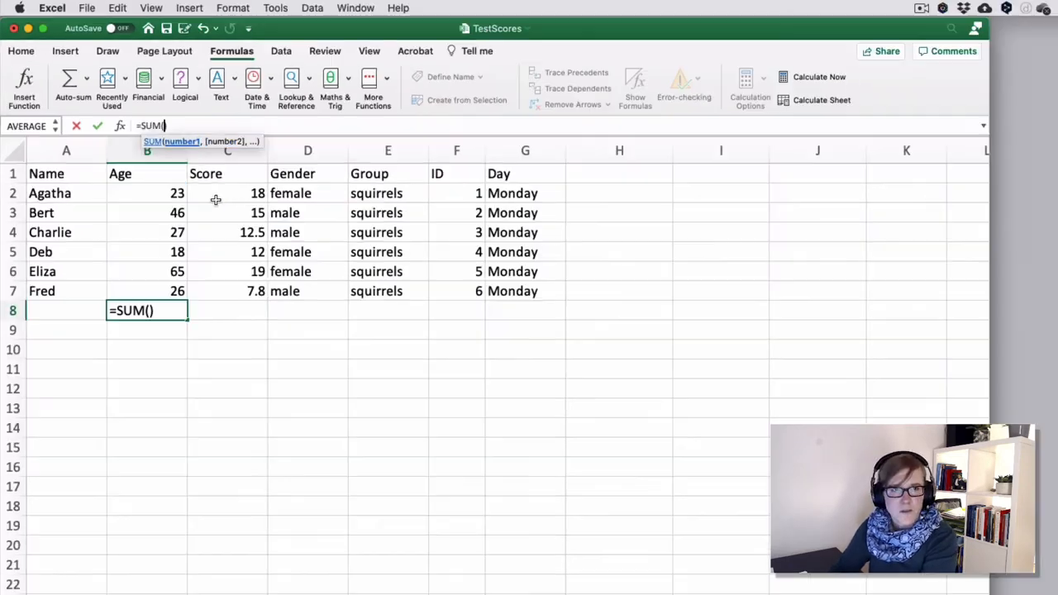
pyautogui.click(146, 193)
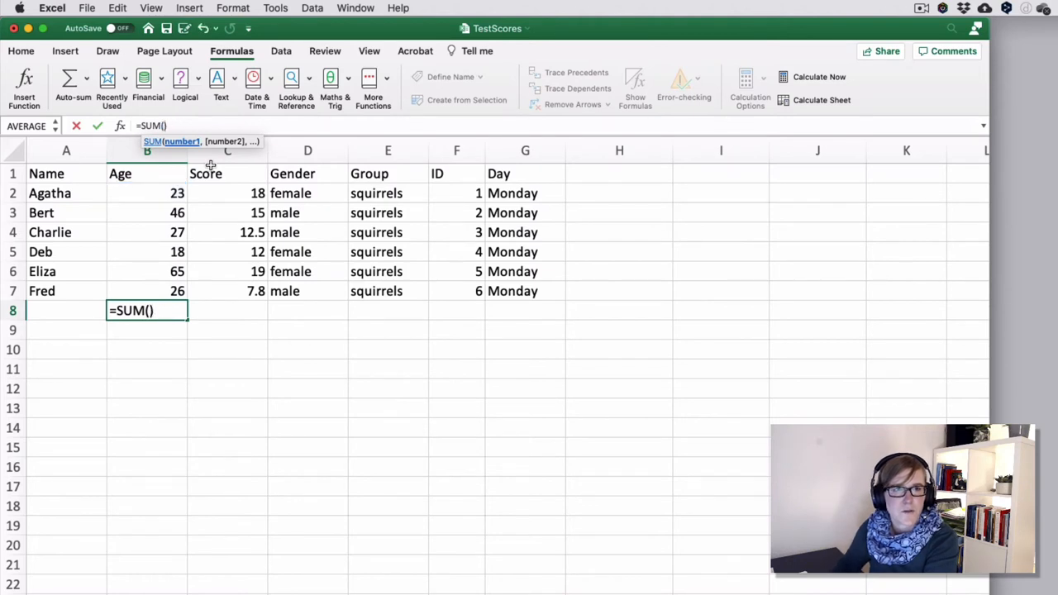
pyautogui.moveTo(227, 192)
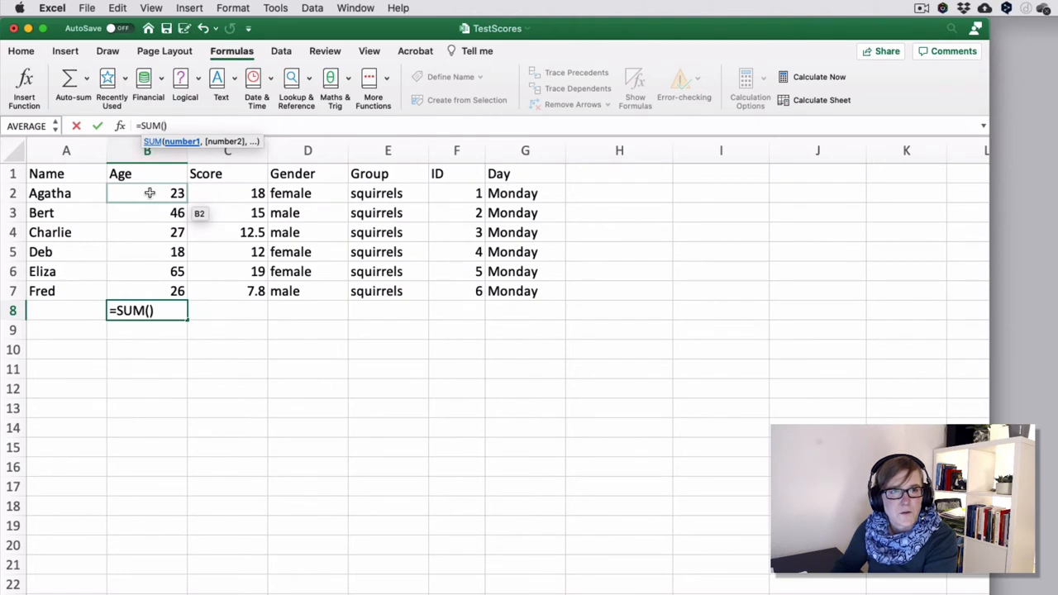
pyautogui.click(148, 290)
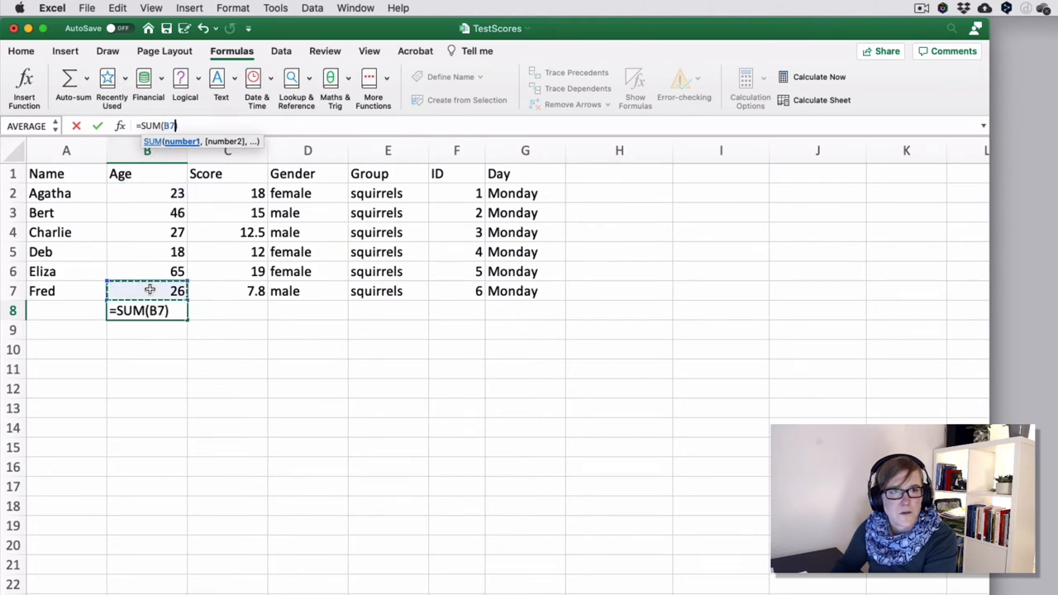
pyautogui.click(146, 193)
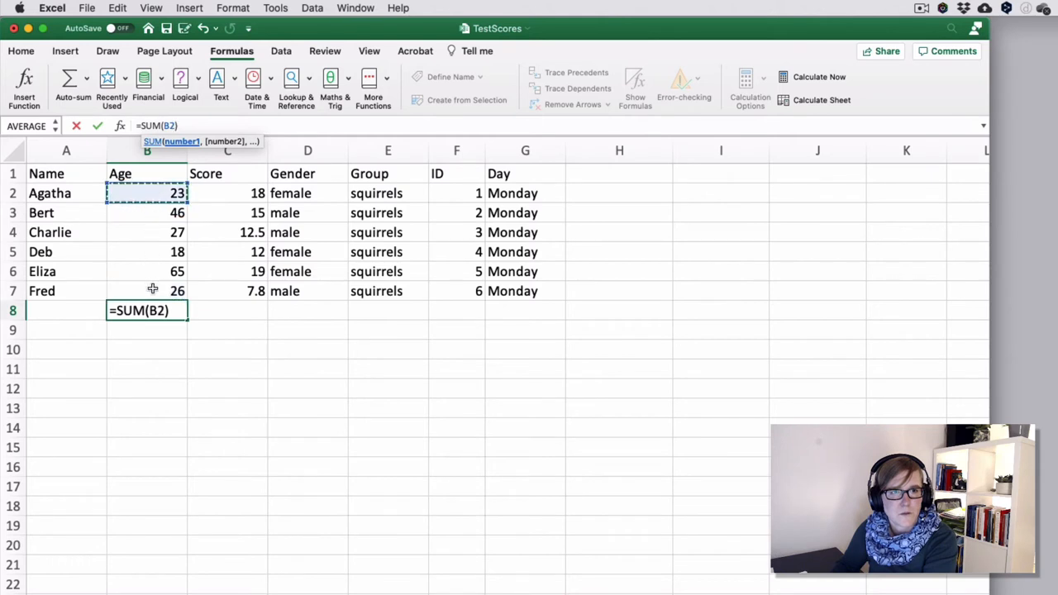
pyautogui.moveTo(147, 193); pyautogui.dragTo(147, 291)
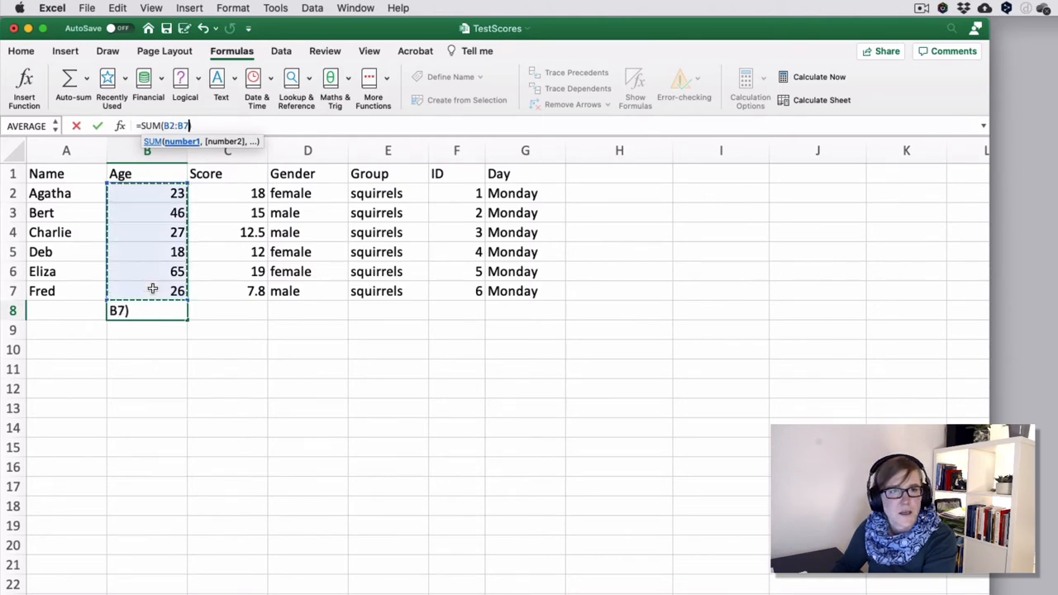
pyautogui.press('enter')
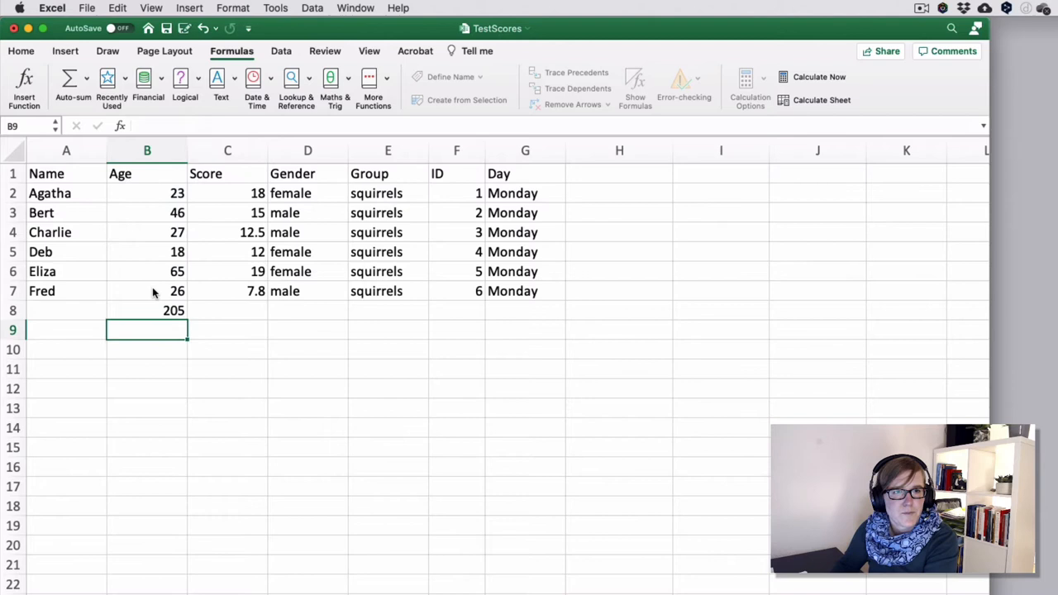
# Delete the 205 total so B8 is empty again
pyautogui.click(147, 311)
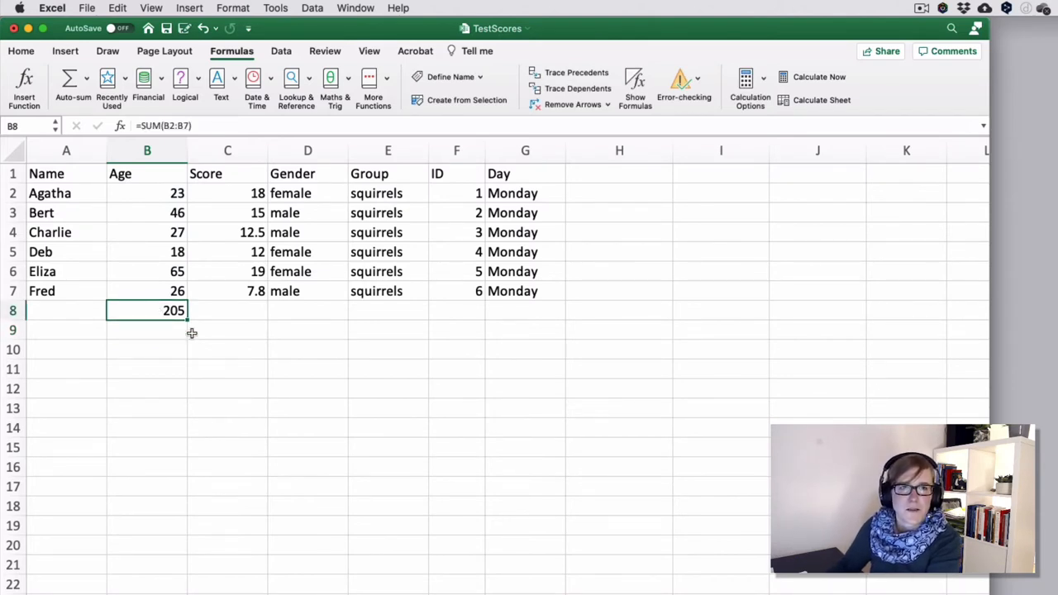
pyautogui.press('Delete')
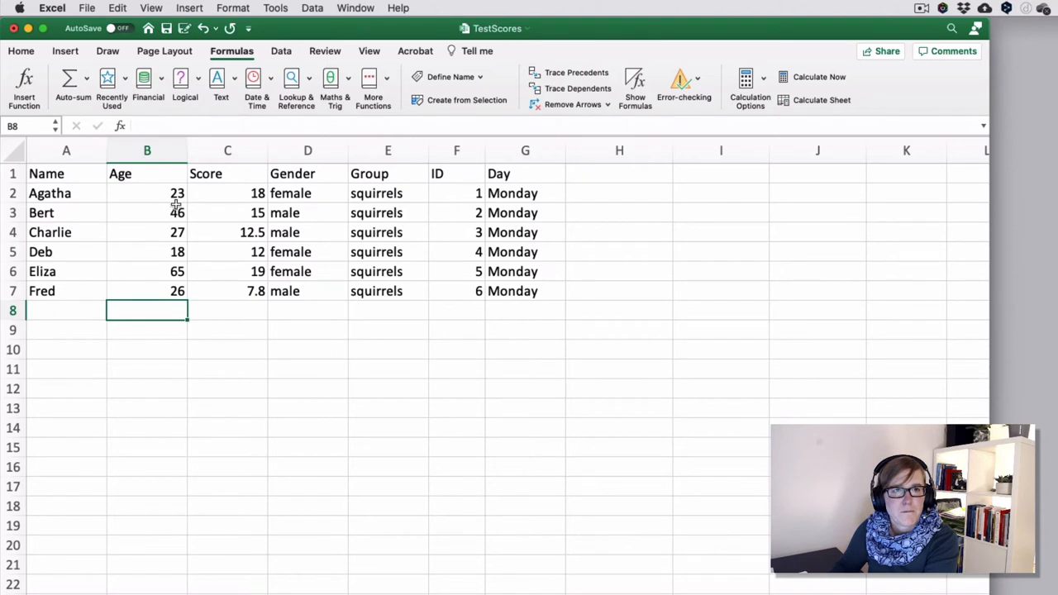
pyautogui.click(148, 213)
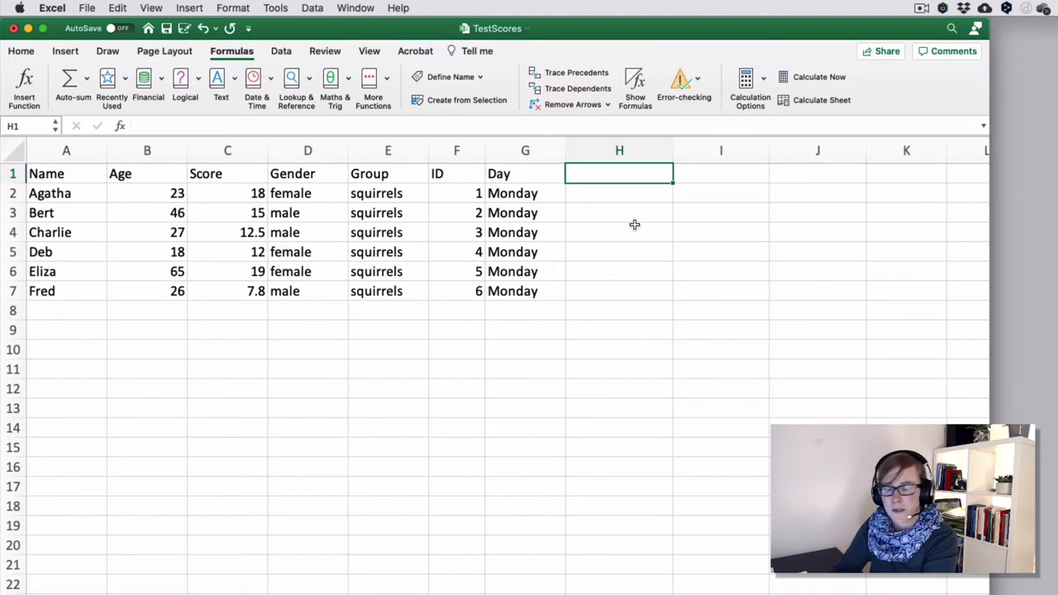
pyautogui.write('Length')
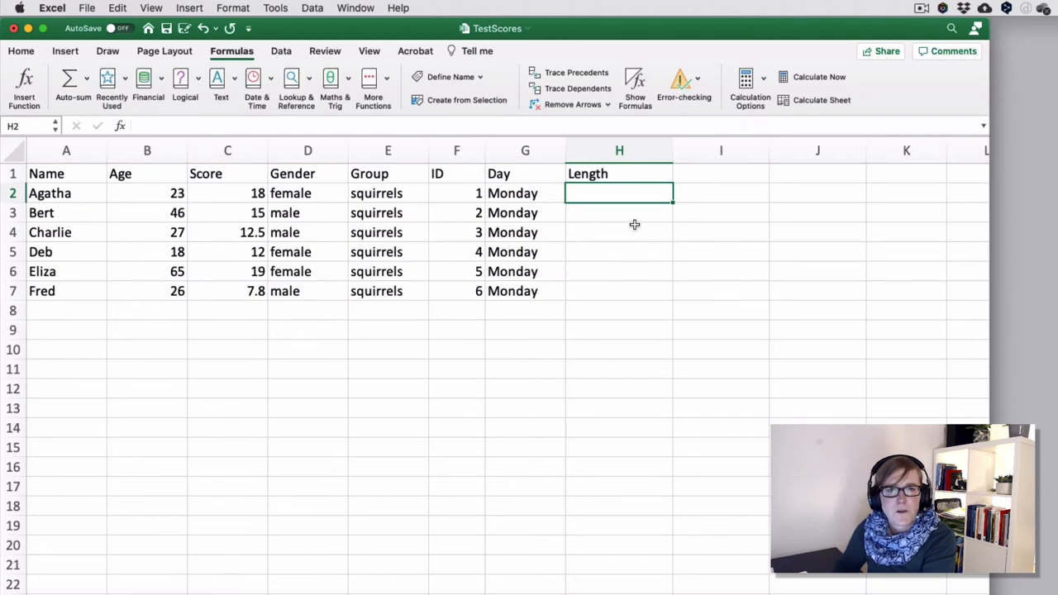
pyautogui.moveTo(69, 192)
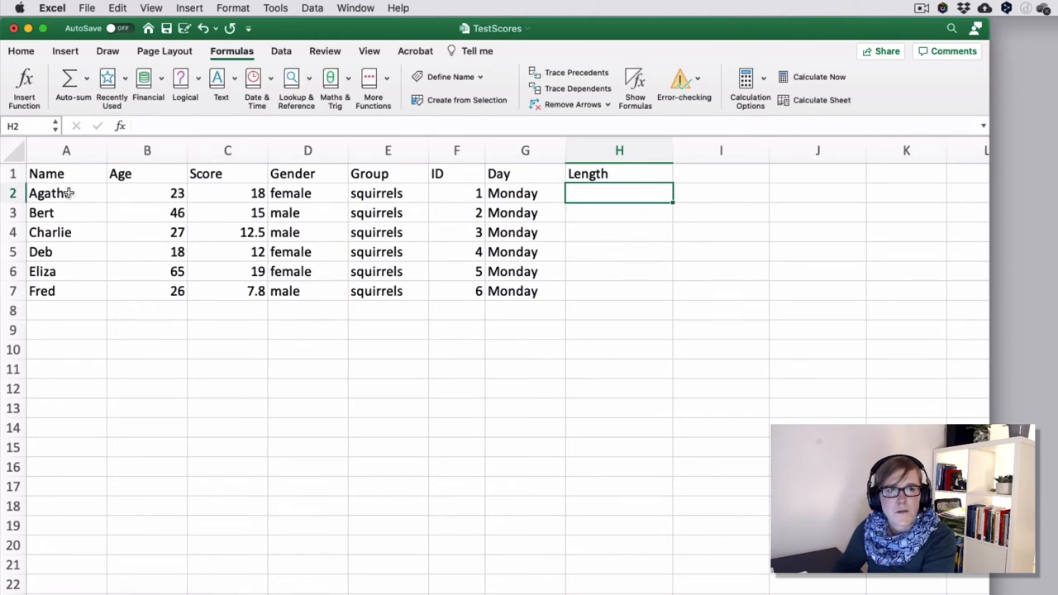
pyautogui.click(66, 193)
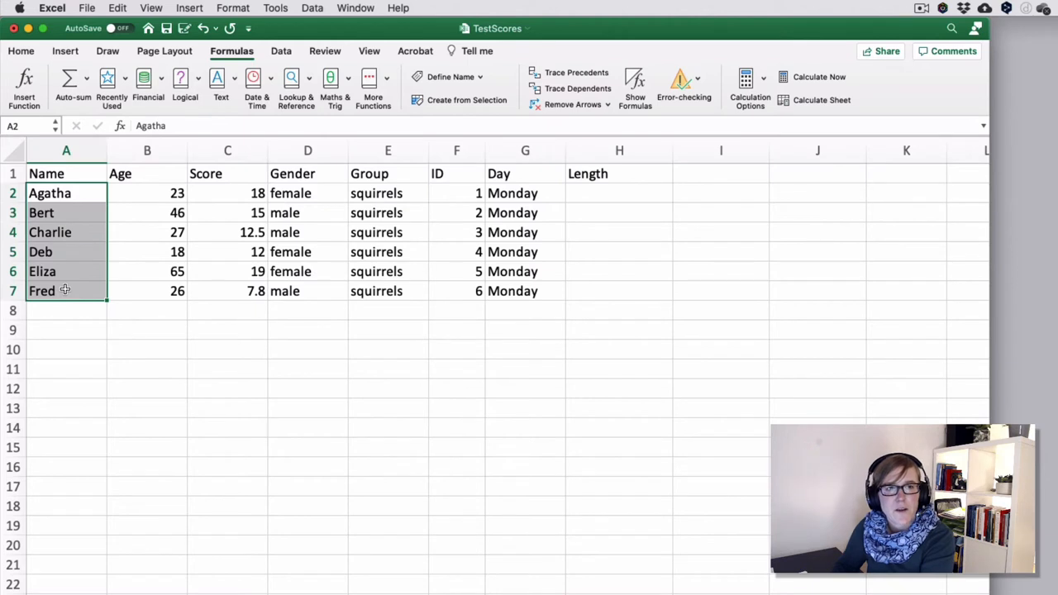
pyautogui.moveTo(100, 269)
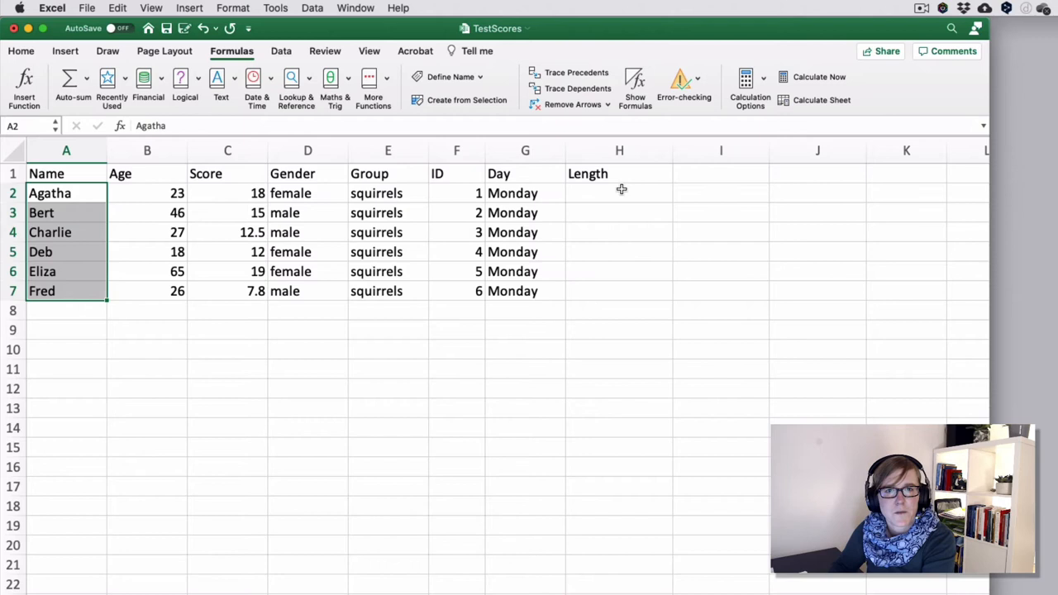
pyautogui.click(619, 193)
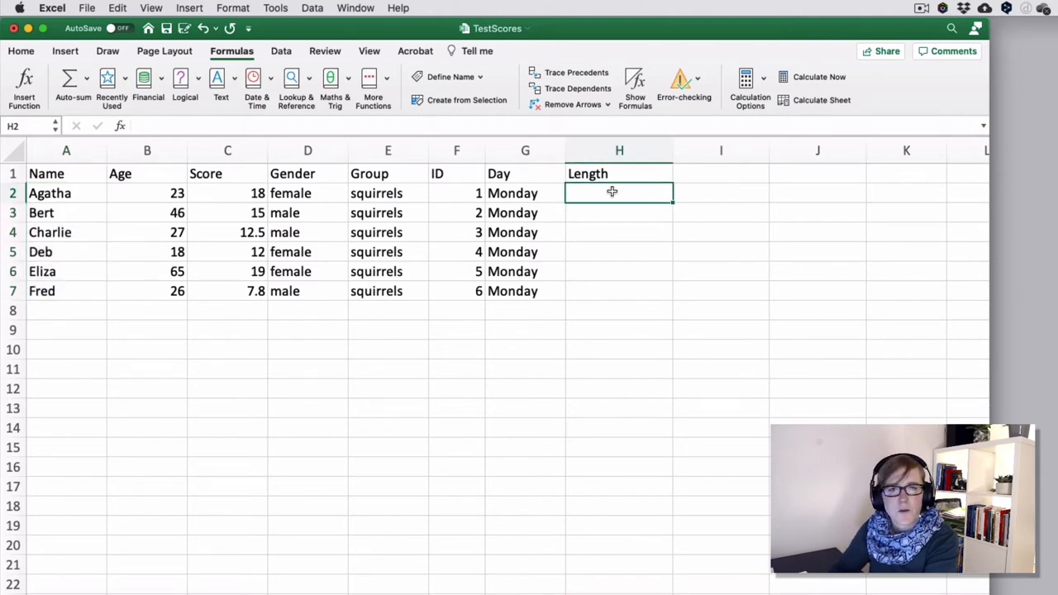
# Enter =LEN(A2) in H2 and fill it down to H7, giving 6, 4, 7, 3, 5, 4
pyautogui.write('=')
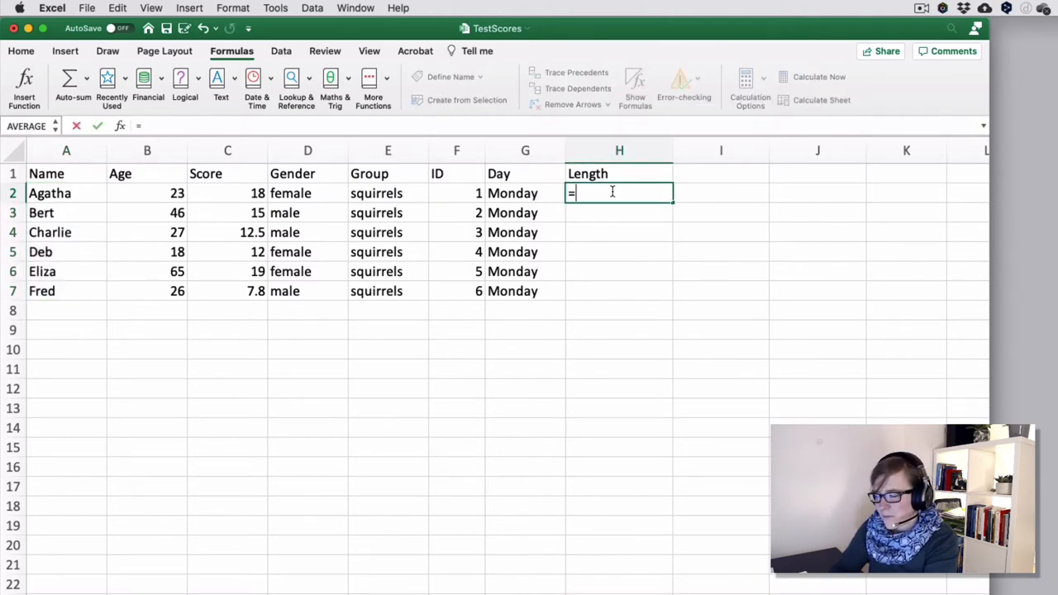
pyautogui.write('L')
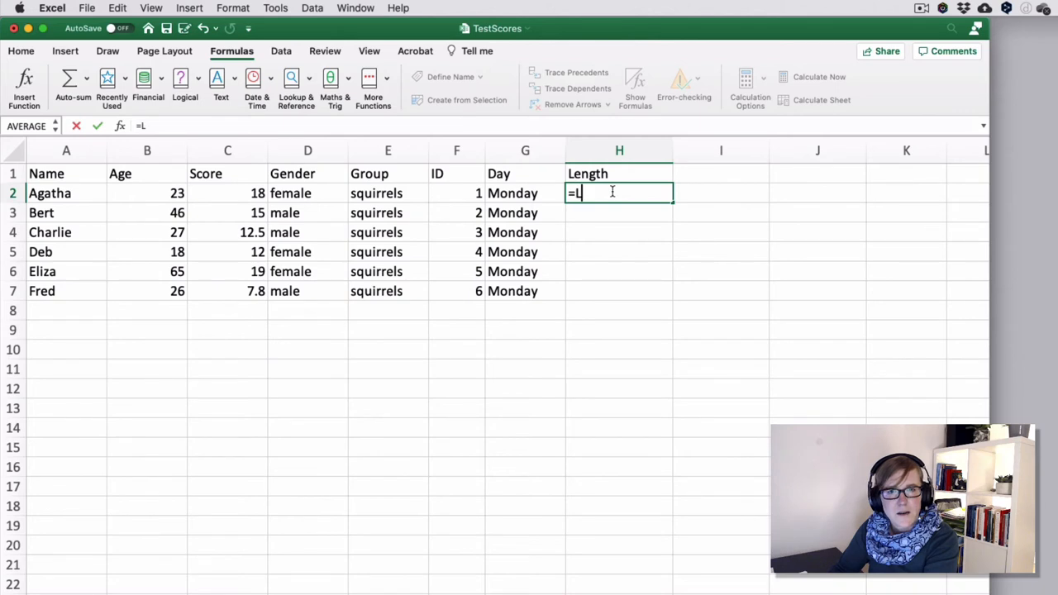
pyautogui.write('EN')
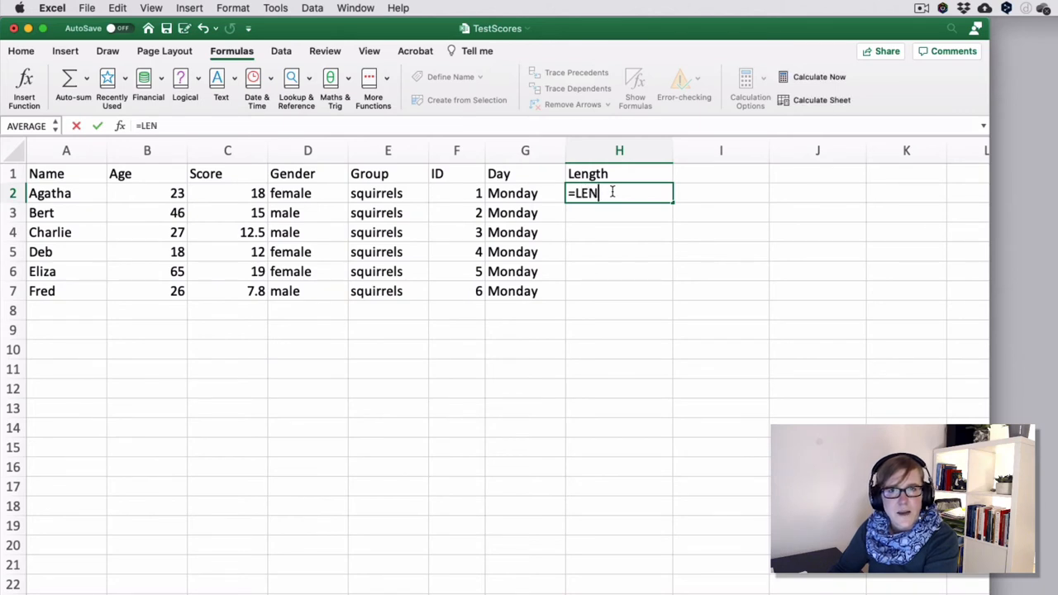
pyautogui.write('(')
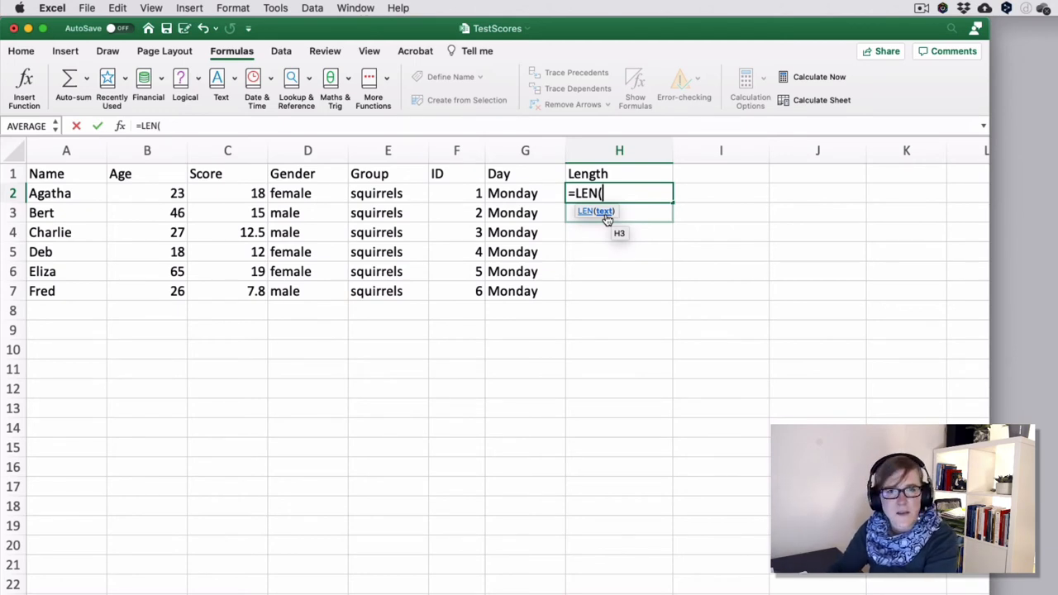
pyautogui.click(66, 192)
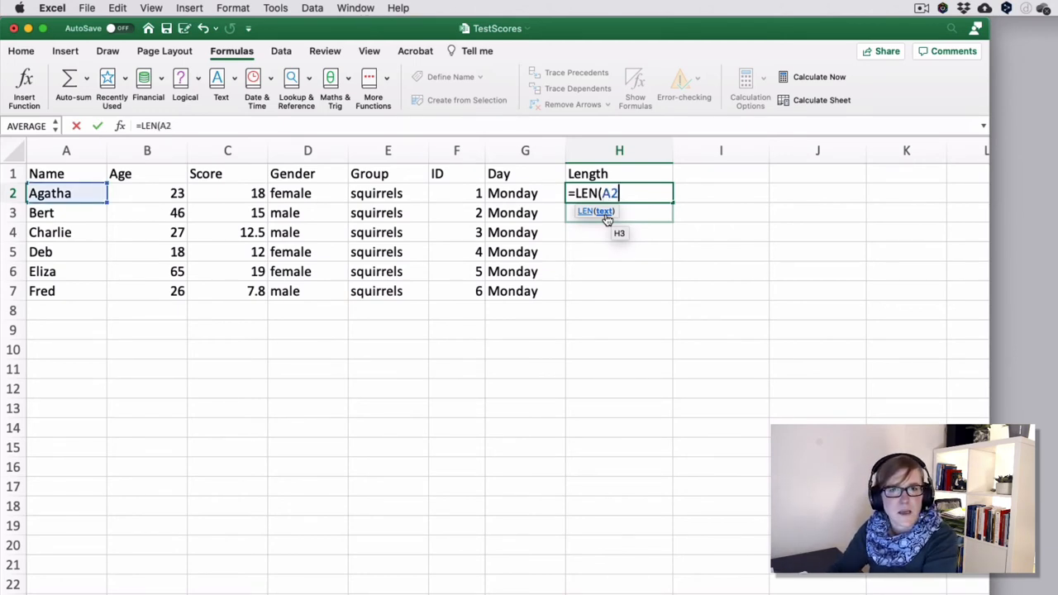
pyautogui.write(')')
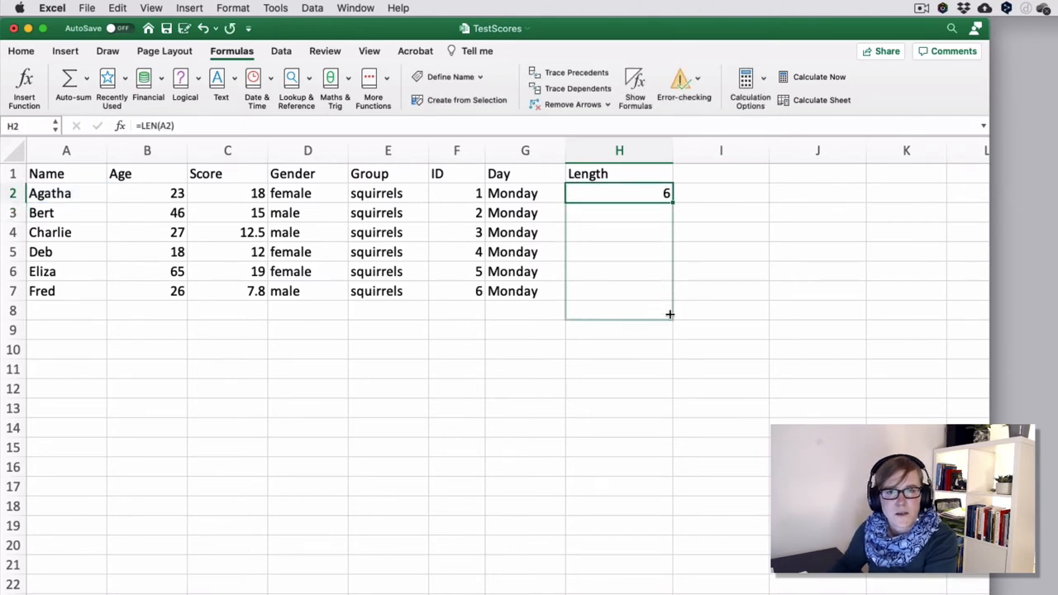
pyautogui.moveTo(670, 198); pyautogui.dragTo(645, 291)
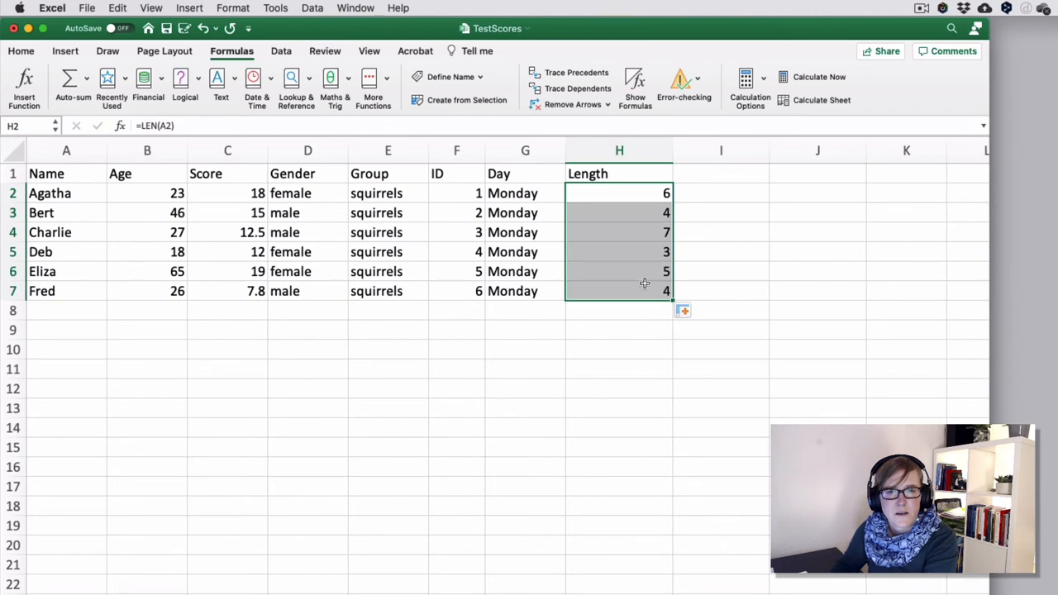
pyautogui.moveTo(638, 263)
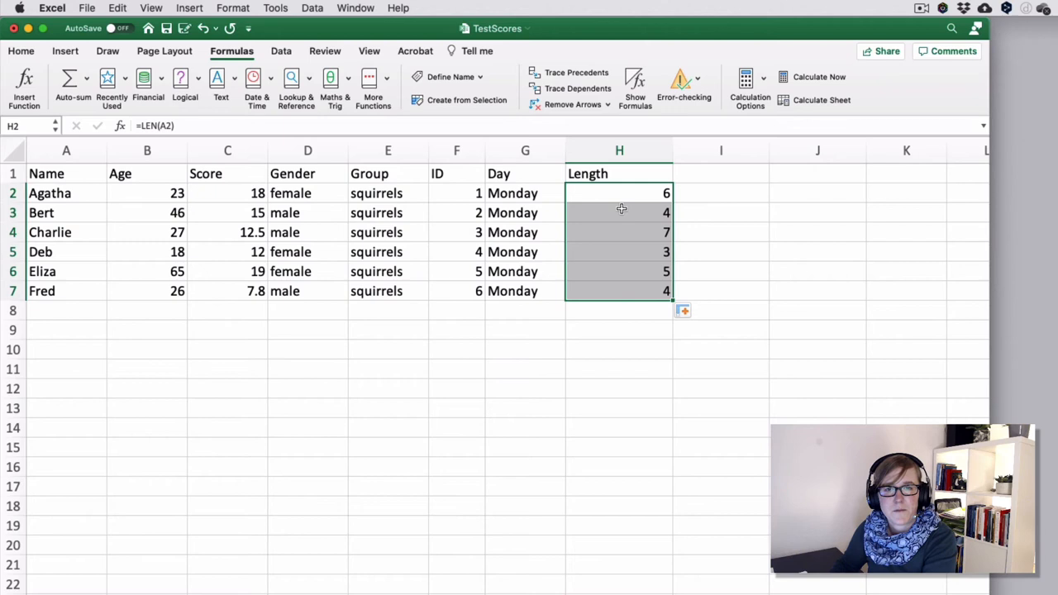
pyautogui.click(619, 193)
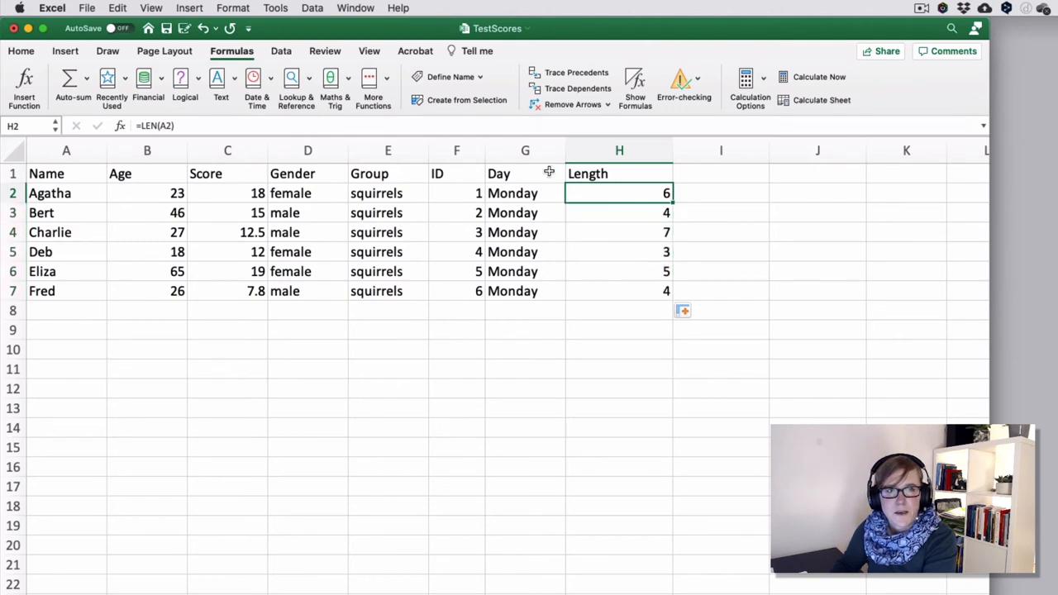
pyautogui.doubleClick(619, 193)
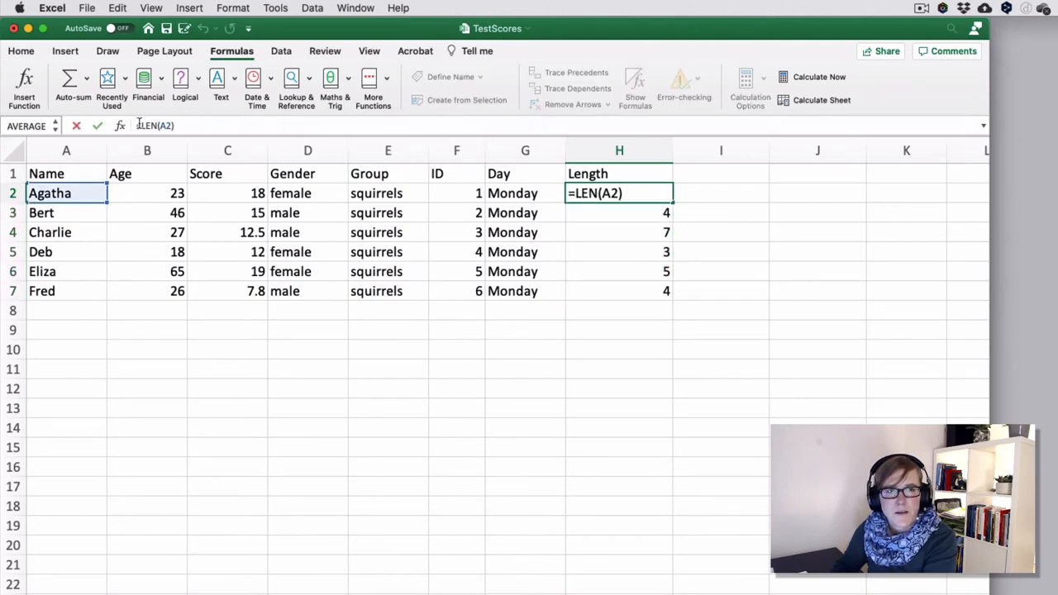
pyautogui.tripleClick(155, 125)
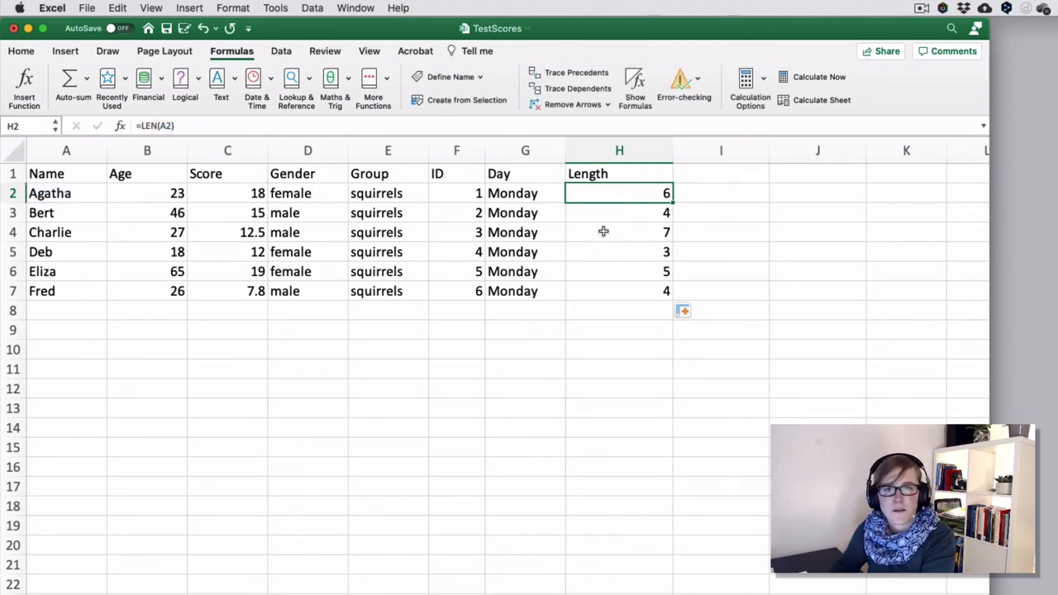
pyautogui.moveTo(635, 242)
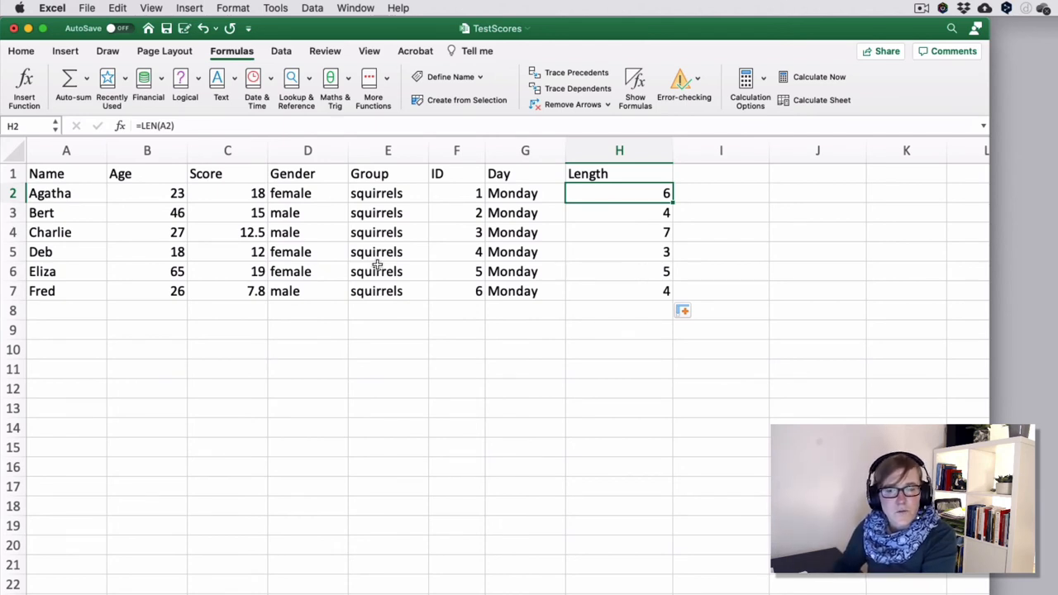
pyautogui.moveTo(560, 237)
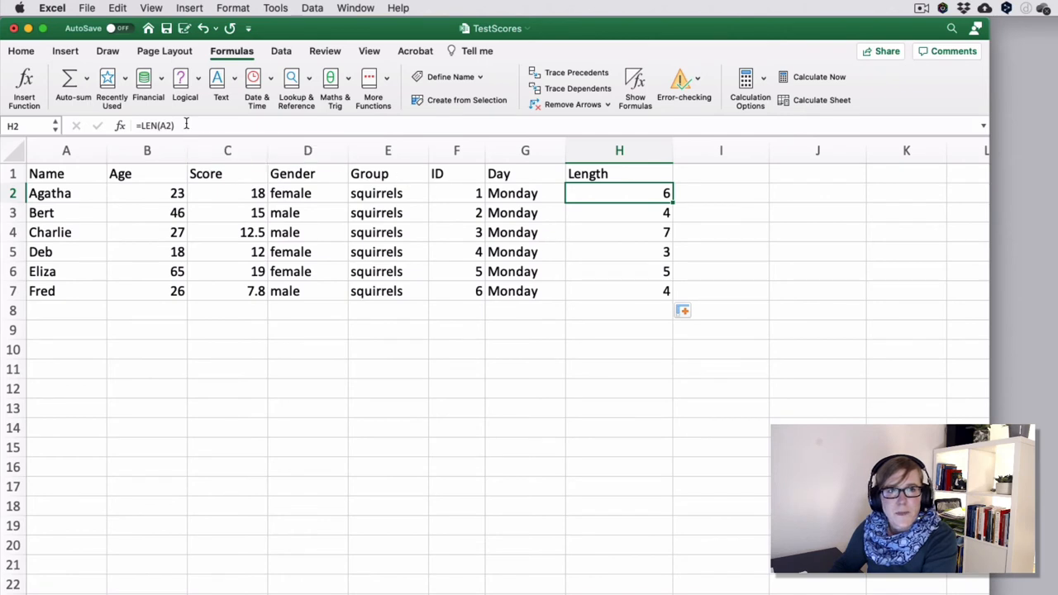
pyautogui.moveTo(213, 125)
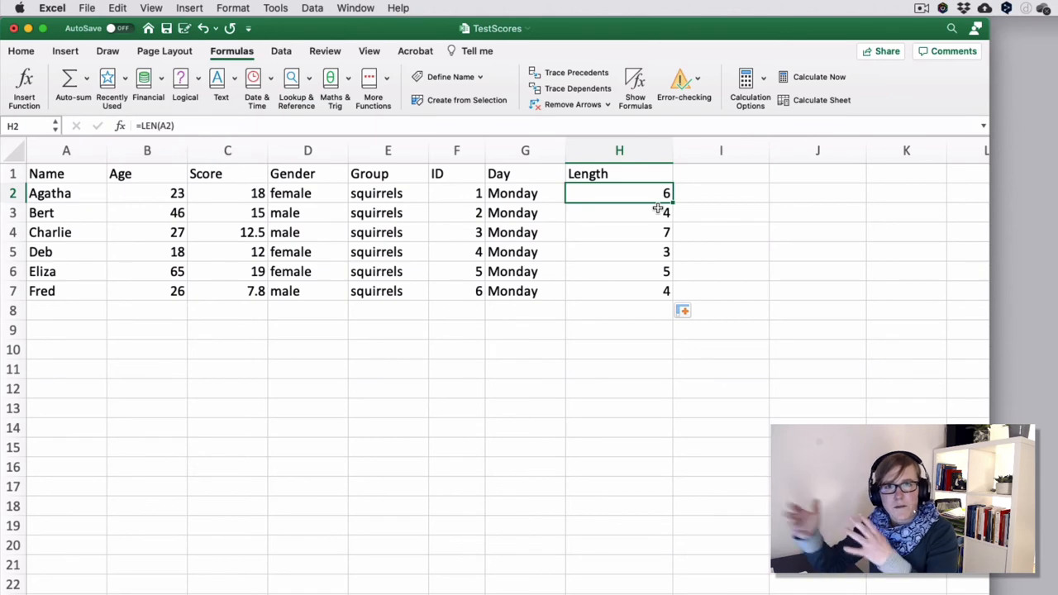
pyautogui.moveTo(661, 209)
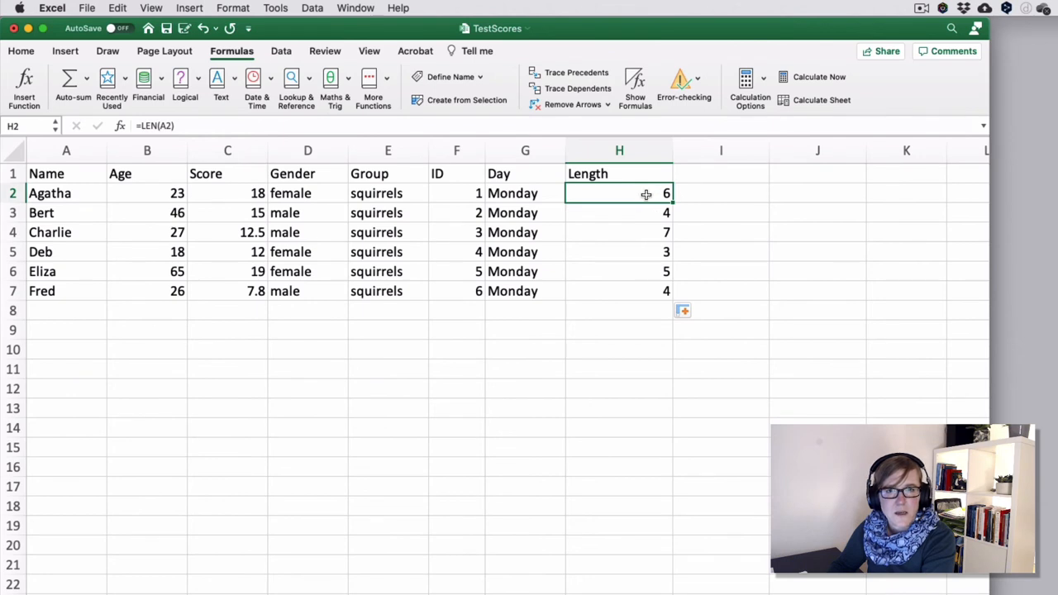
# Copy the six length counts in H2:H7 to the clipboard
pyautogui.moveTo(647, 194); pyautogui.dragTo(647, 290)
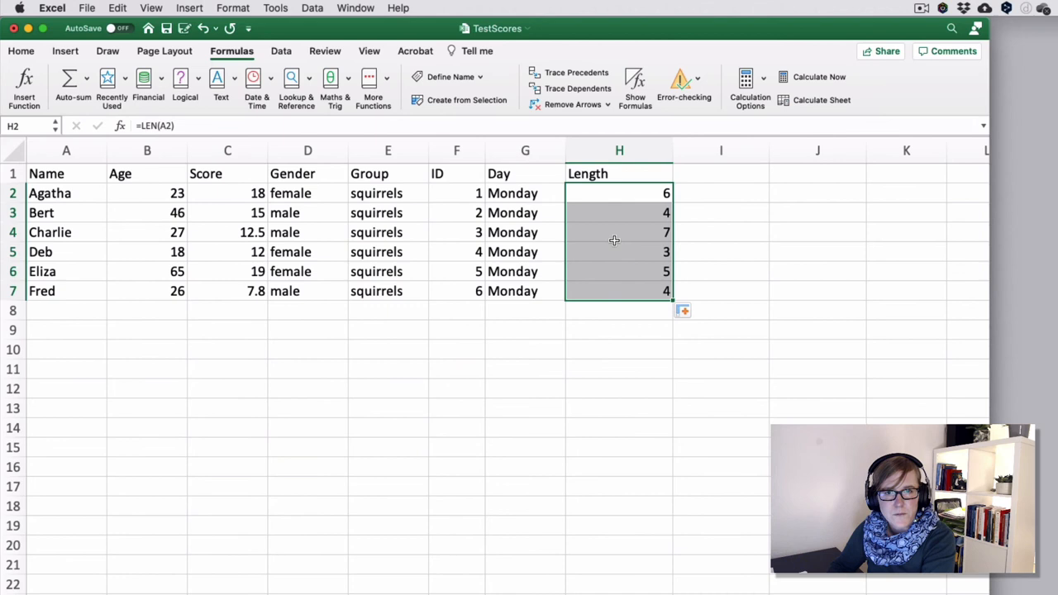
pyautogui.rightClick(614, 241)
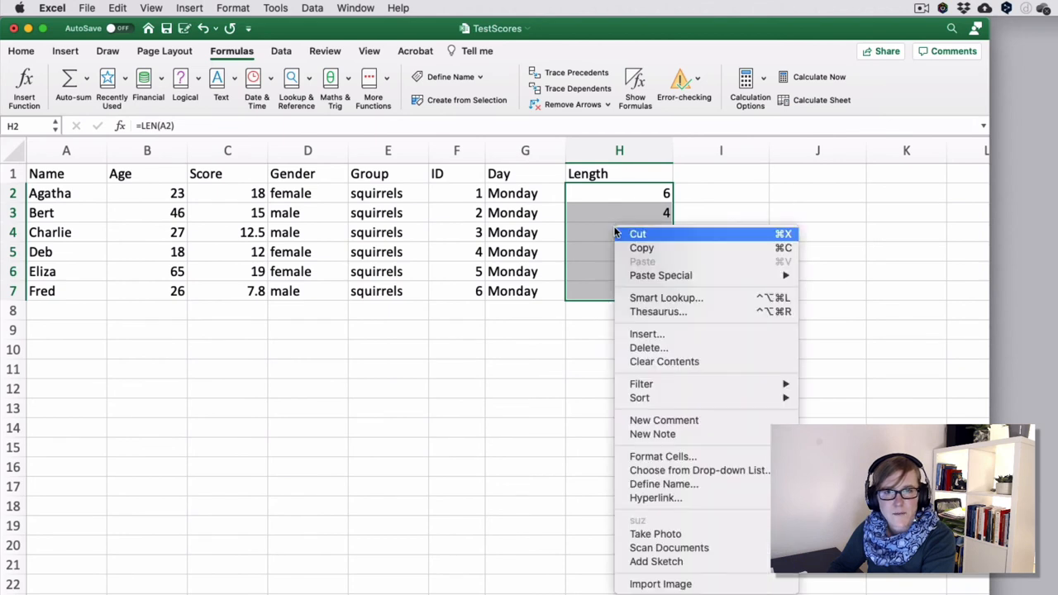
pyautogui.moveTo(641, 248)
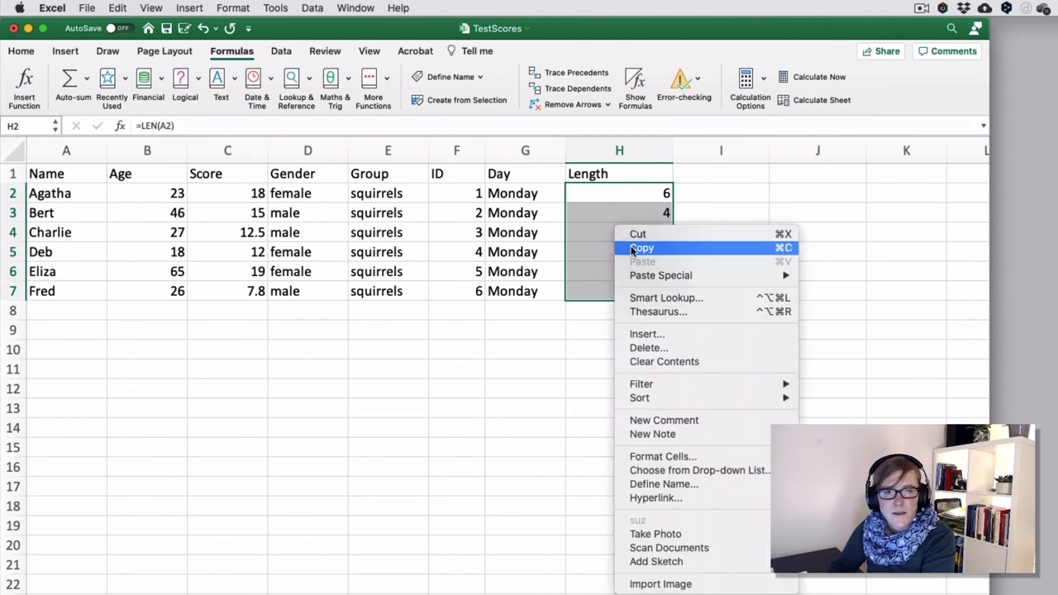
pyautogui.click(643, 248)
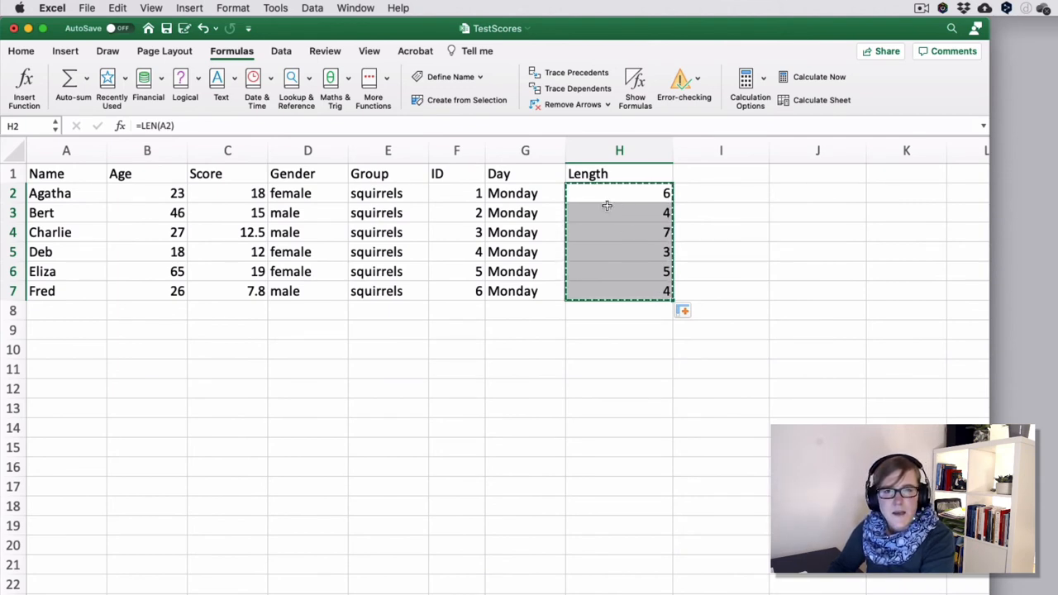
pyautogui.moveTo(613, 208)
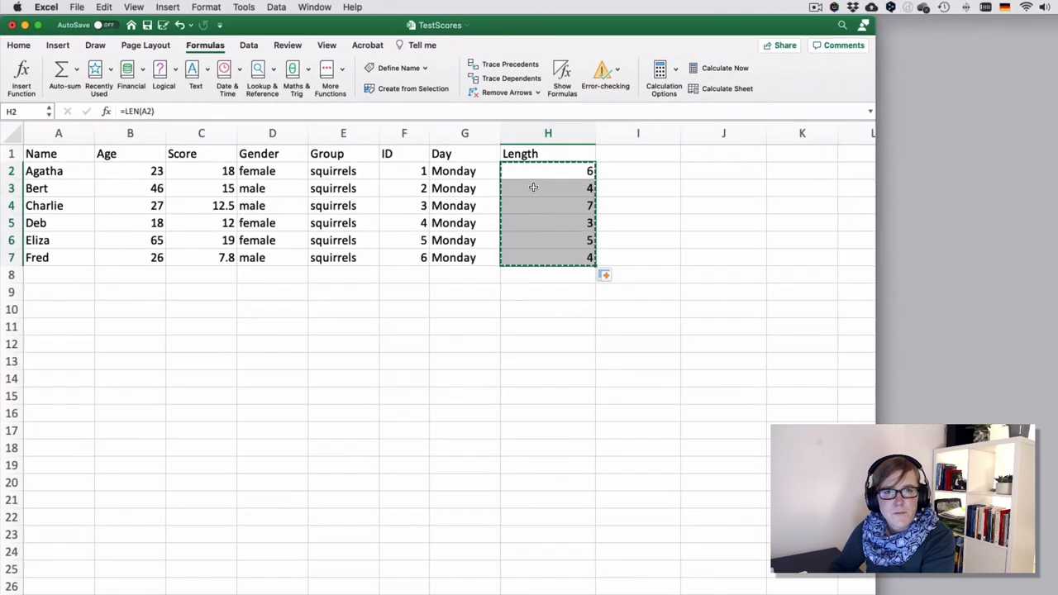
# Paste Special as Values over H2:H7 so the LEN formulas become static numbers
pyautogui.rightClick(534, 171)
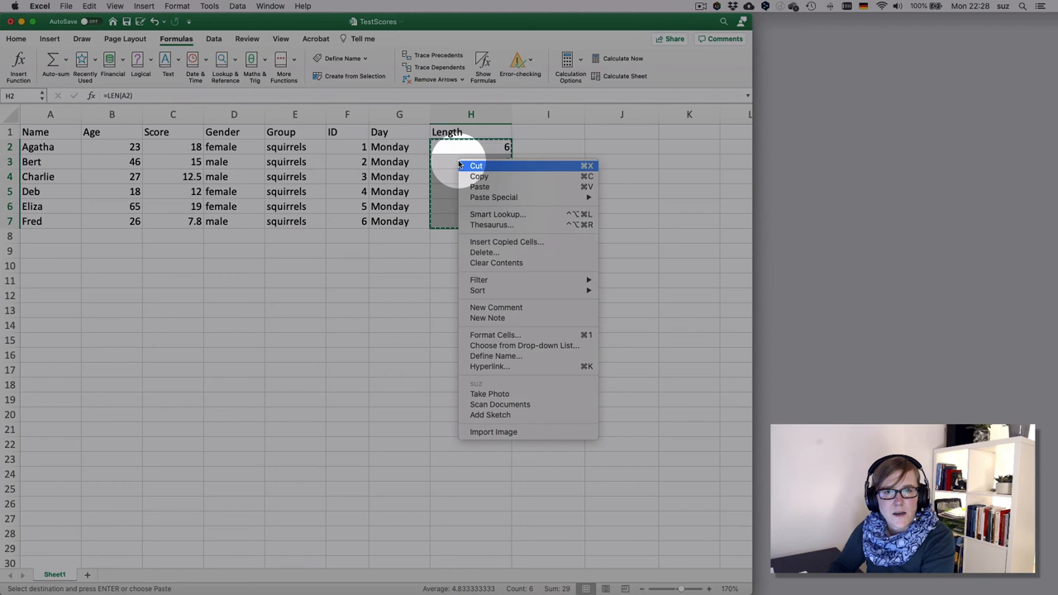
pyautogui.moveTo(494, 197)
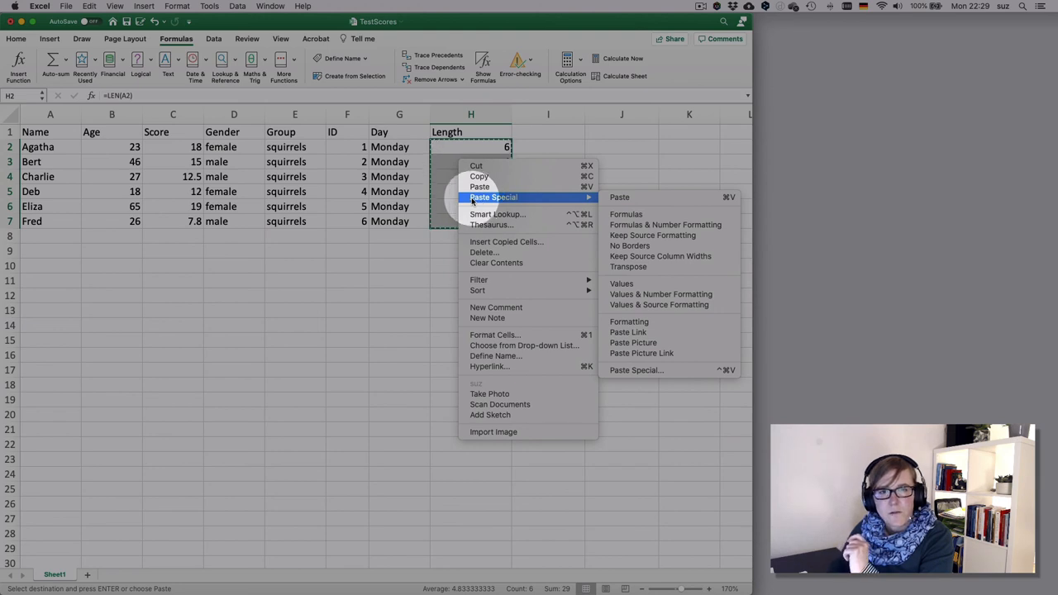
pyautogui.moveTo(621, 284)
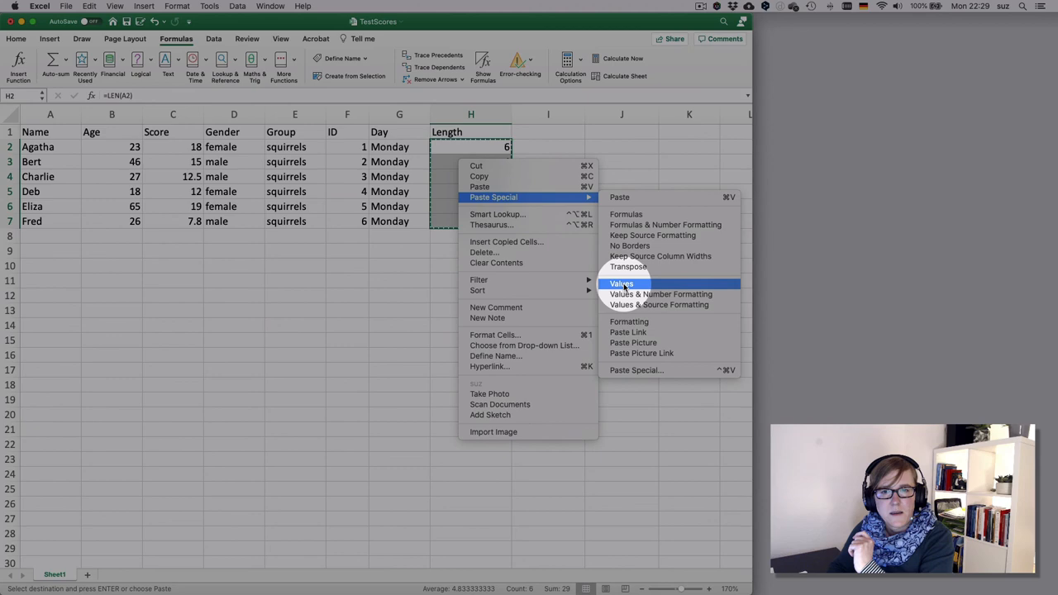
pyautogui.click(621, 283)
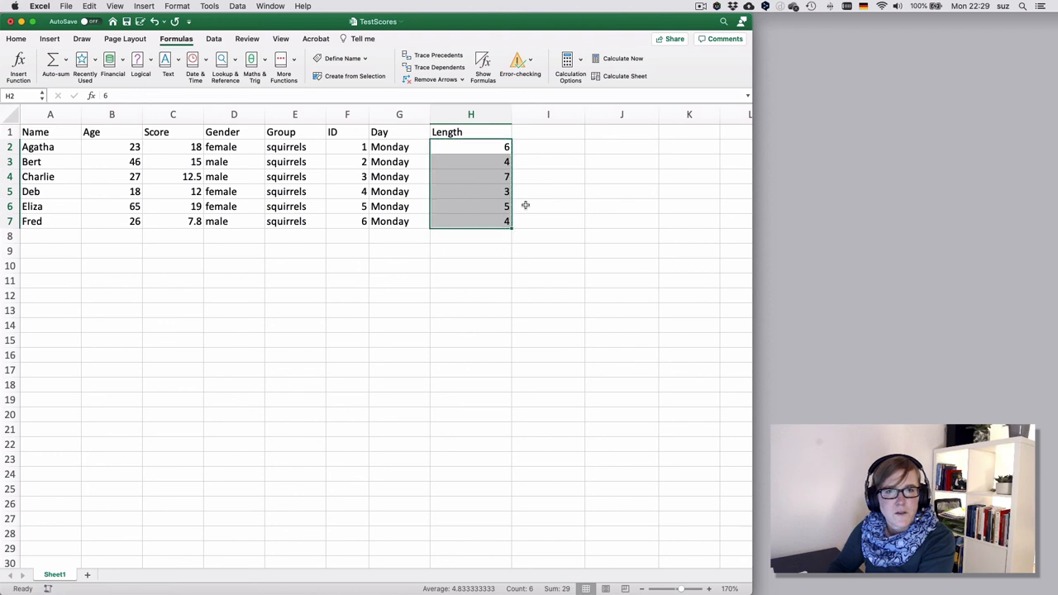
pyautogui.click(471, 161)
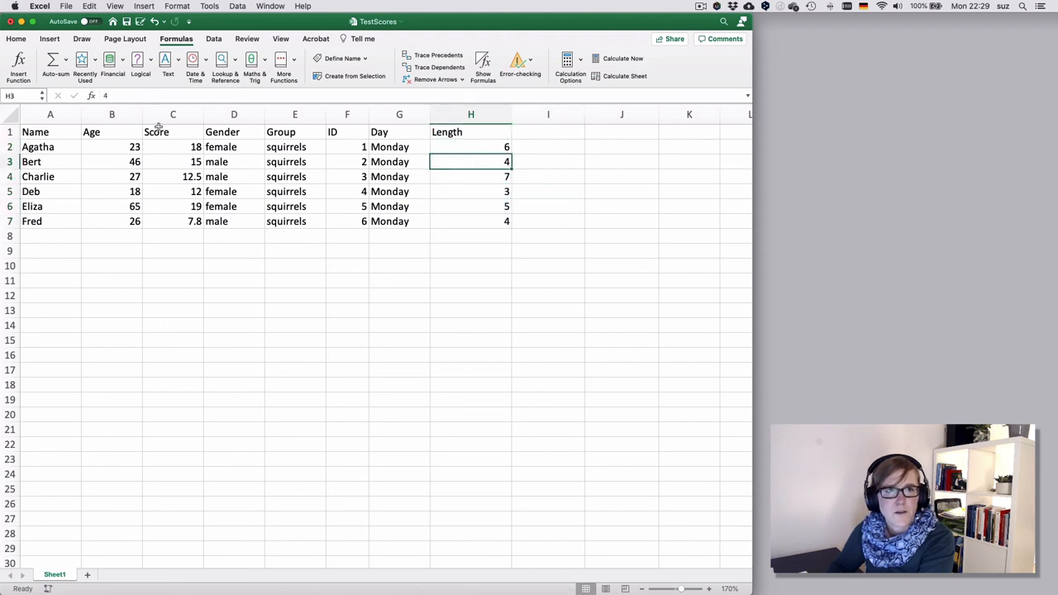
pyautogui.doubleClick(471, 161)
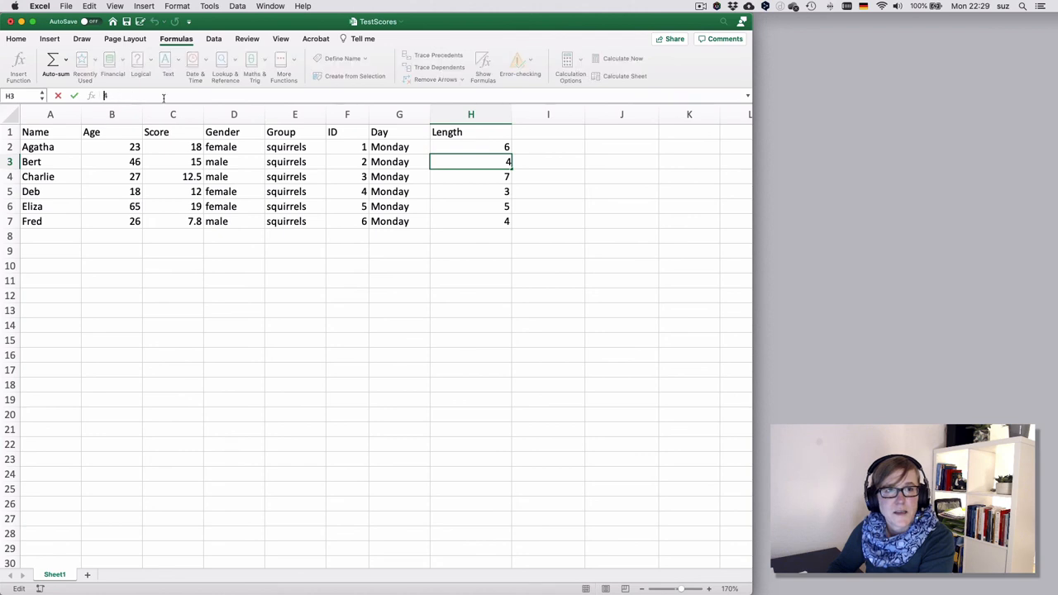